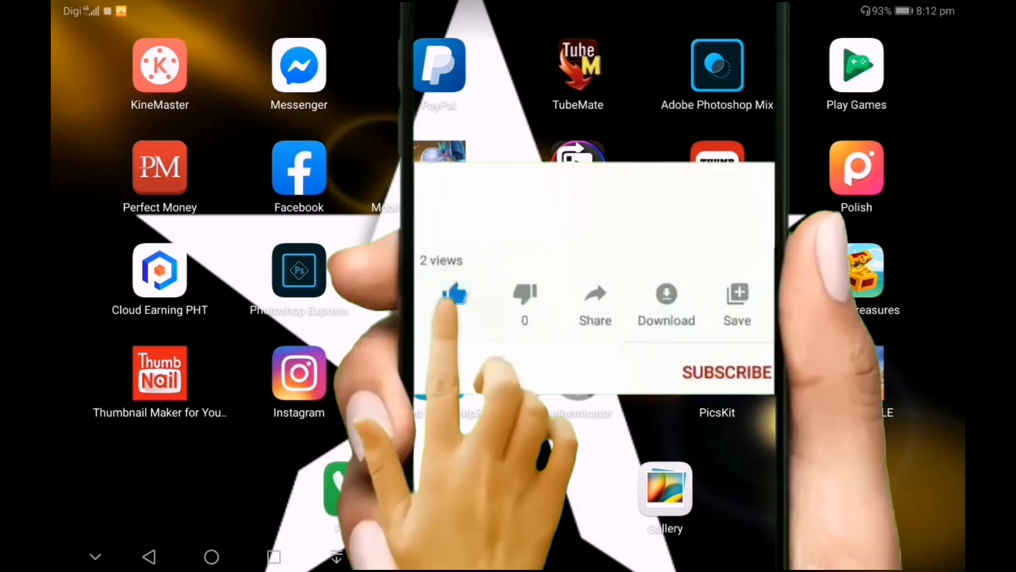
# - Launch KineMaster from the Android home screen to its project start screen
pyautogui.click(454, 295)
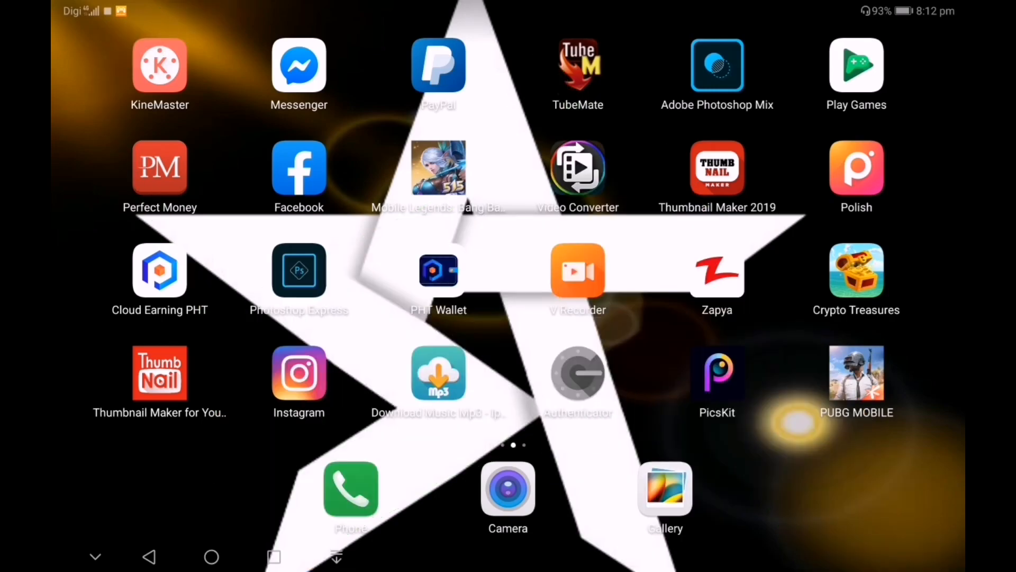
pyautogui.click(160, 64)
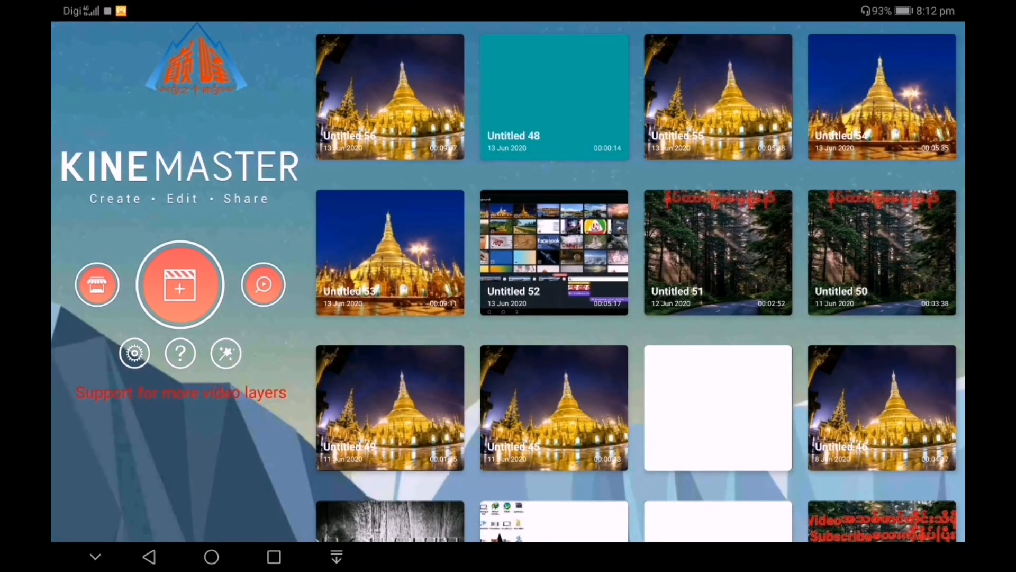
# - Create a new 16:9 project with default photo duration 0.5 s and photos set to fill screen
pyautogui.click(180, 284)
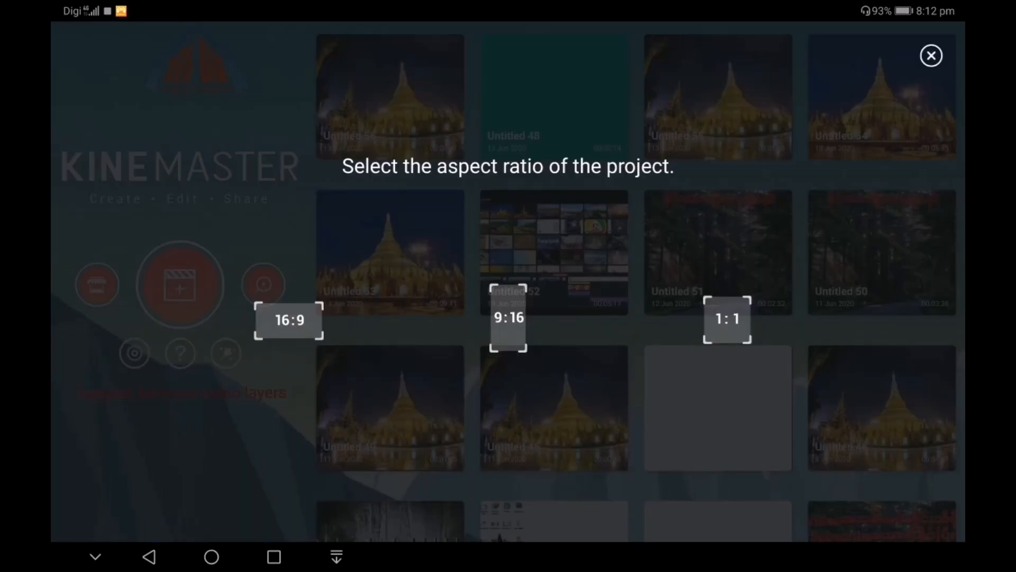
pyautogui.click(288, 320)
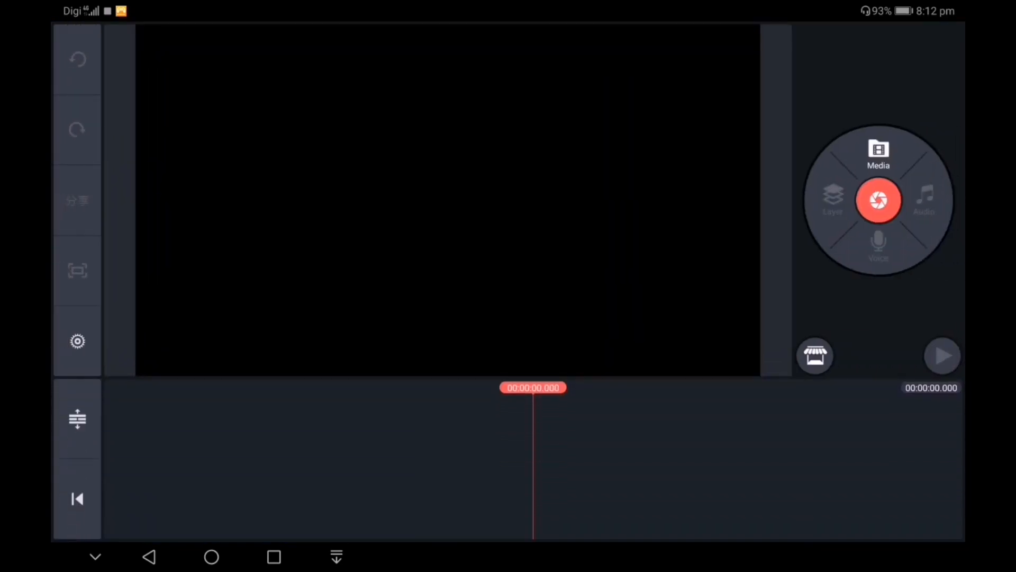
pyautogui.click(76, 341)
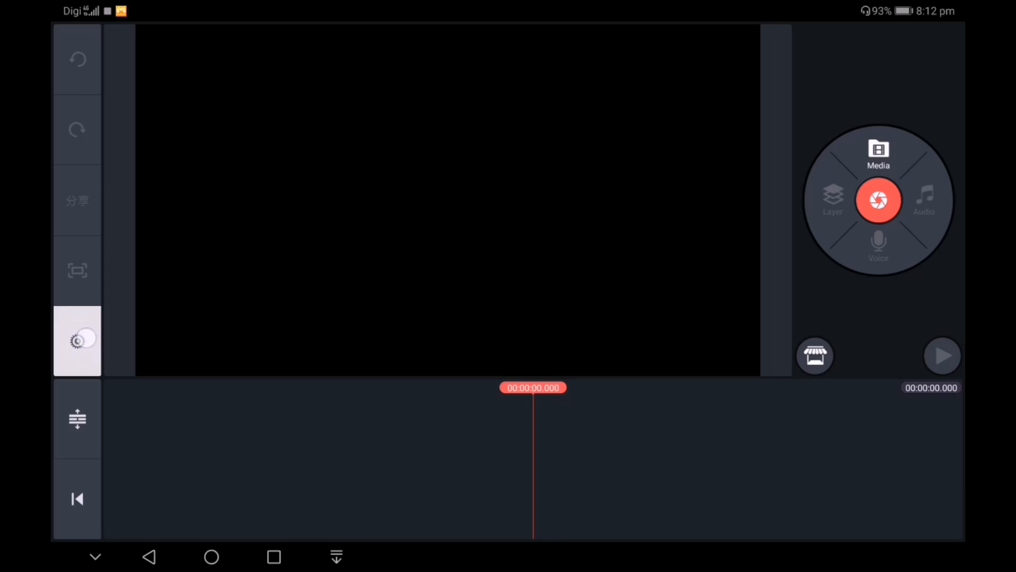
pyautogui.click(76, 340)
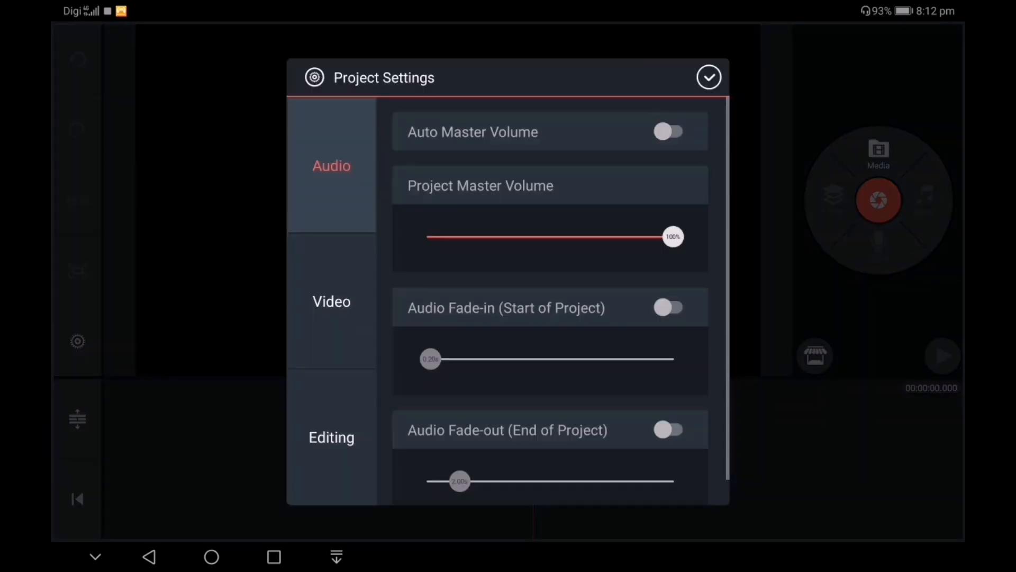
pyautogui.click(332, 437)
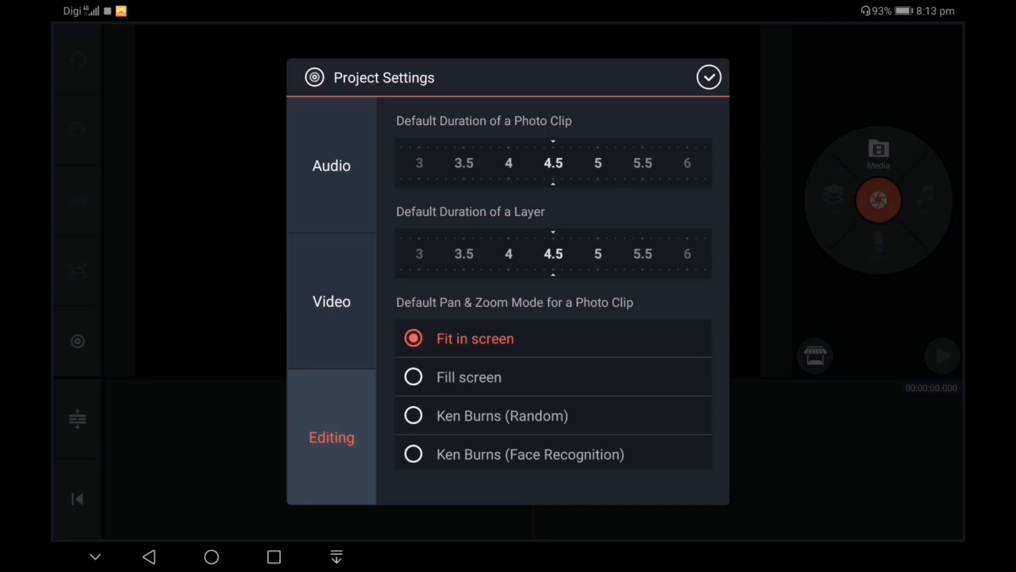
pyautogui.moveTo(550, 162); pyautogui.dragTo(583, 162)
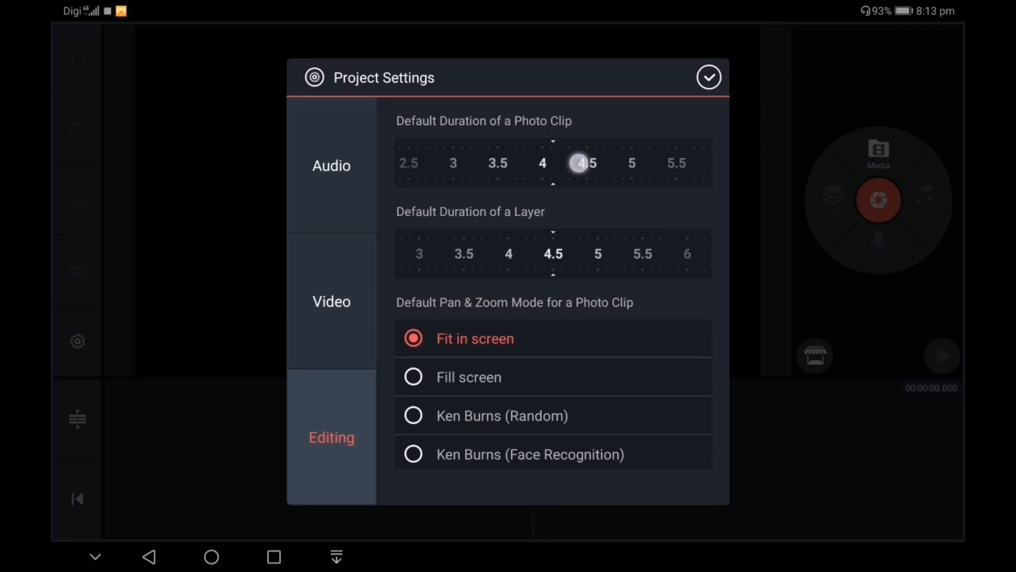
pyautogui.moveTo(584, 162); pyautogui.dragTo(415, 162)
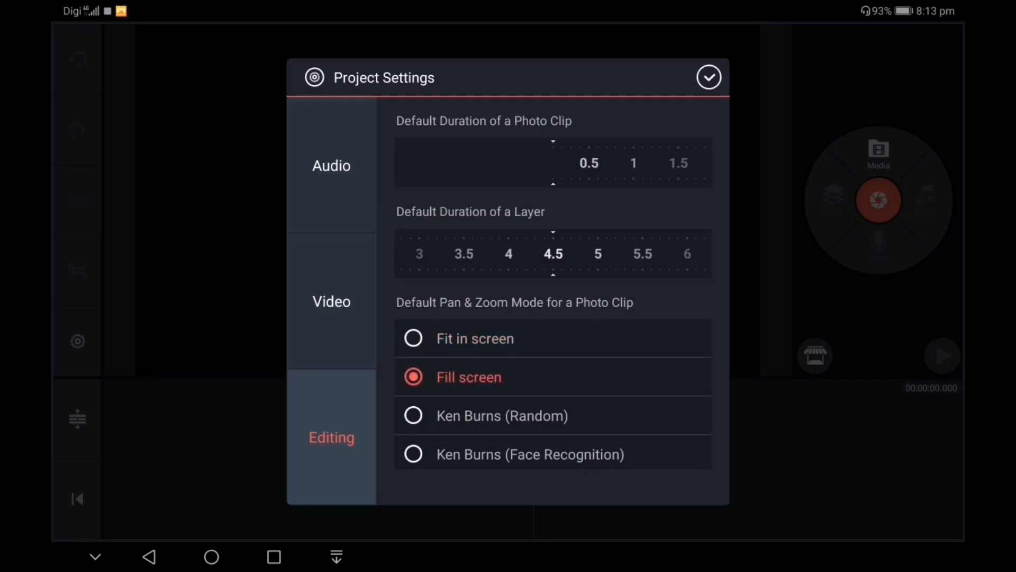
pyautogui.click(708, 77)
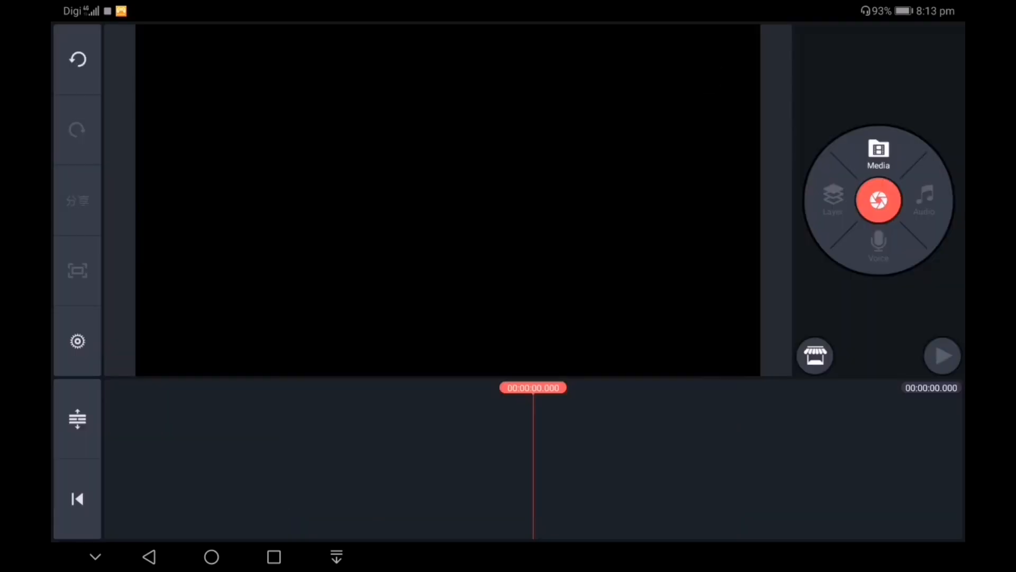
# - Add many photos from the Background folder to the timeline, then bring up the export screen
pyautogui.click(879, 153)
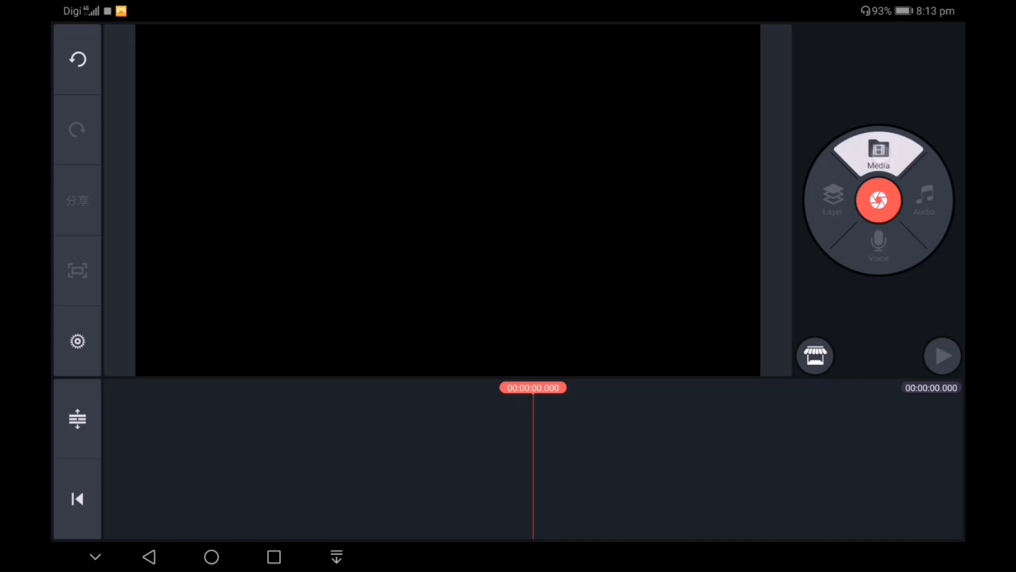
pyautogui.click(879, 152)
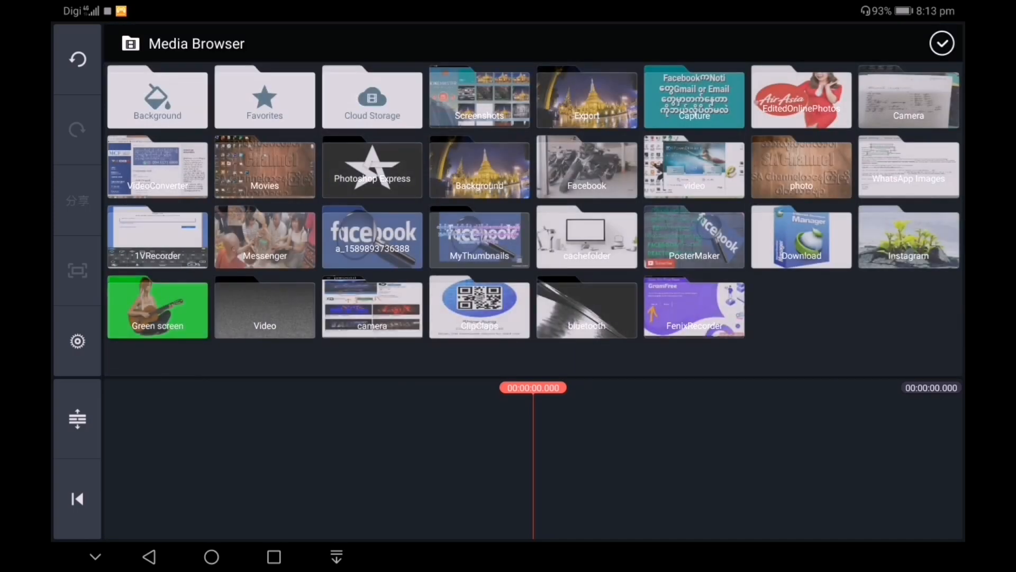
pyautogui.click(157, 98)
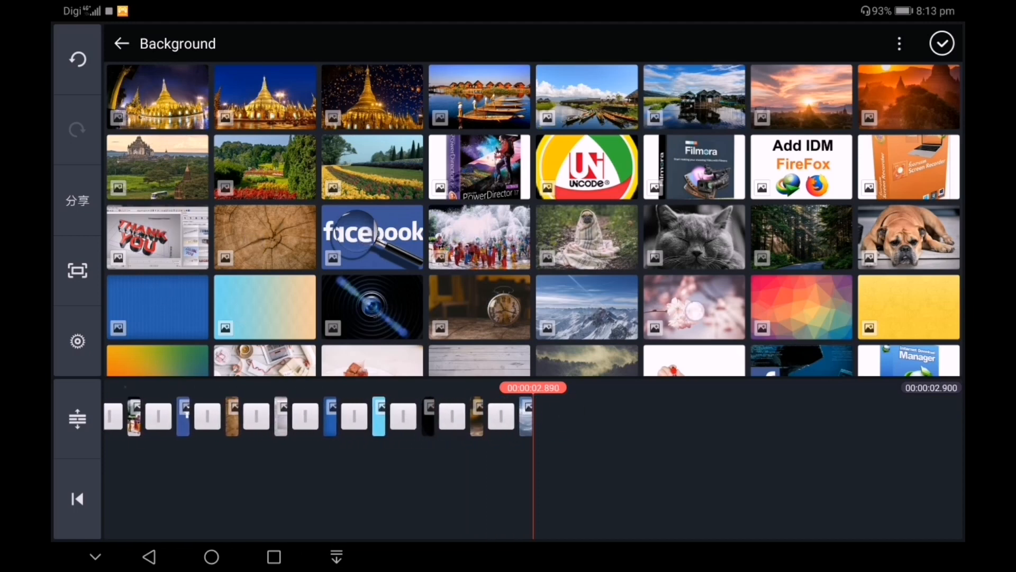
pyautogui.scroll(-3)
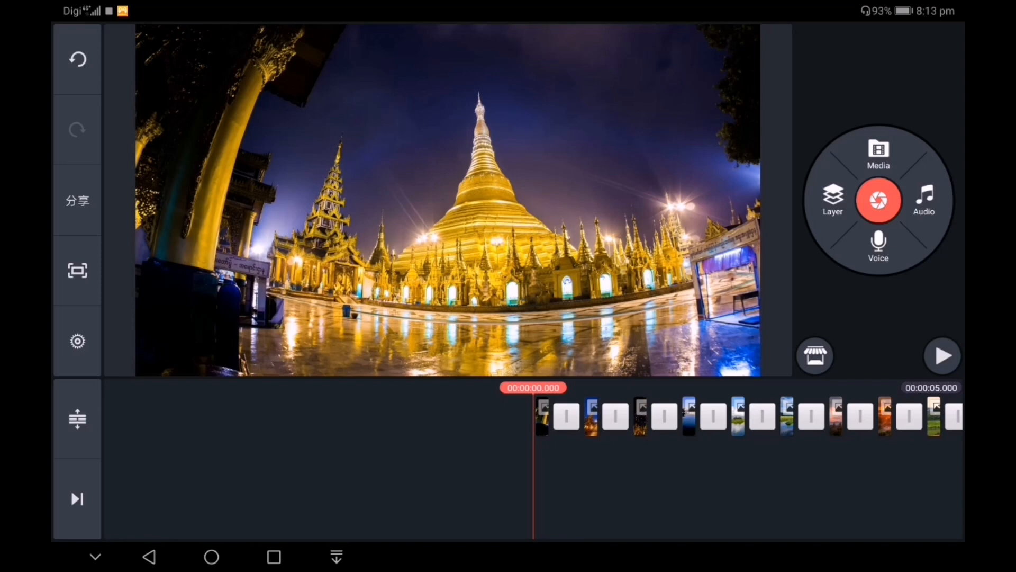
pyautogui.click(77, 200)
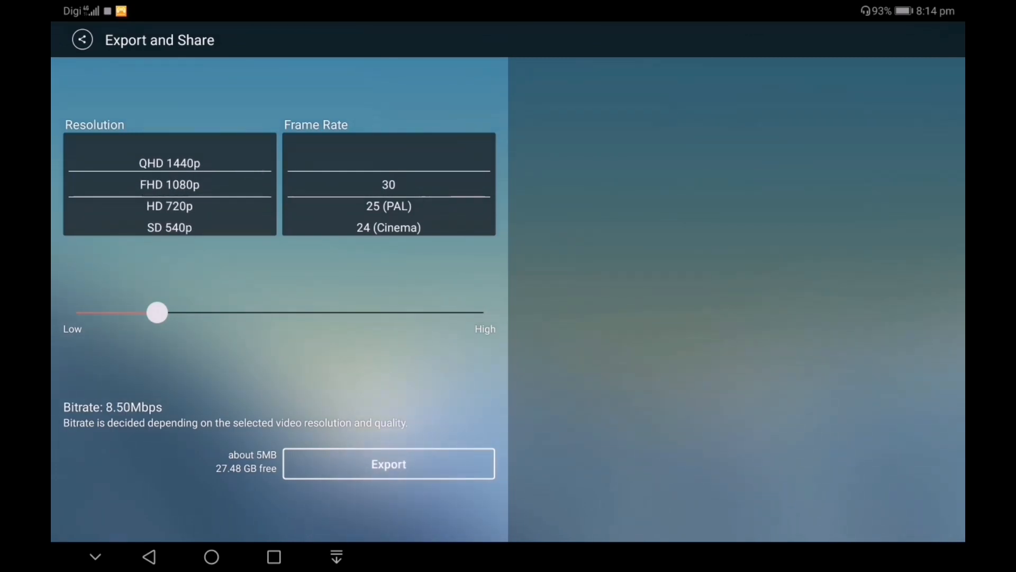
# - Export the slideshow as Untitled 57_1080p at FHD 1080p 30 fps and return to the editor
pyautogui.click(389, 464)
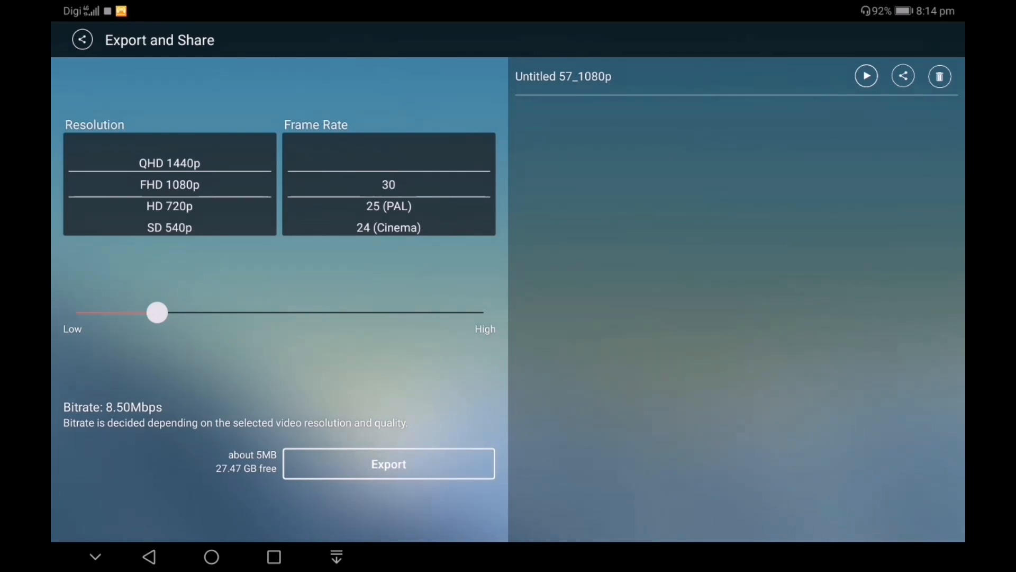
pyautogui.click(81, 39)
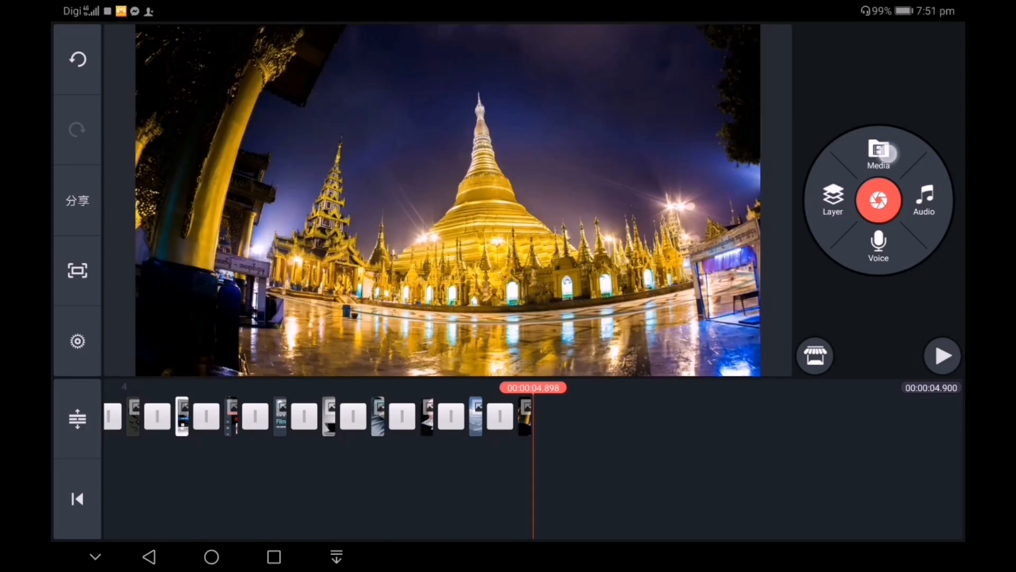
# - Append the exported 1080p video from the Export folder and drag its Saturation fully down to black and white
pyautogui.click(879, 149)
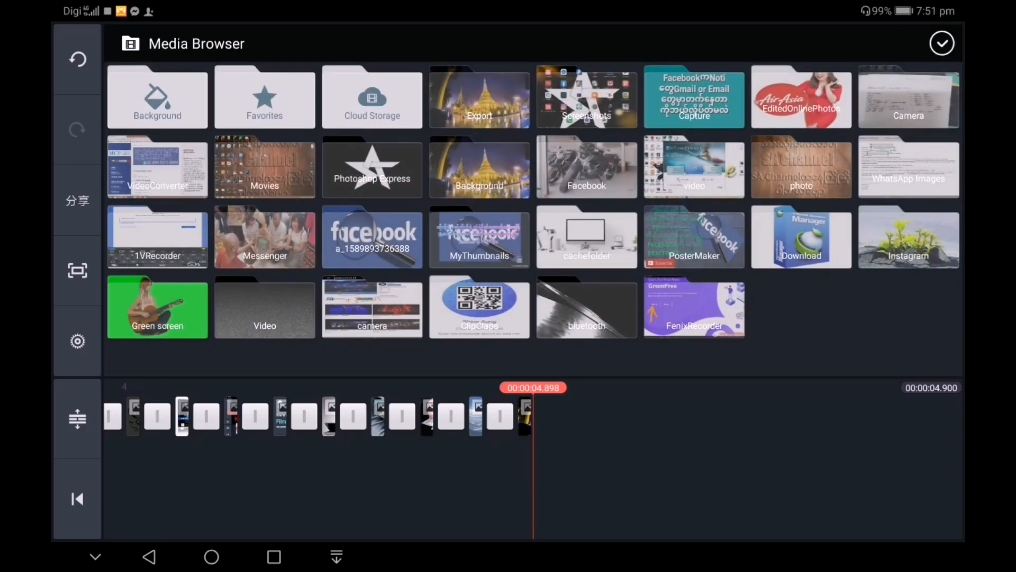
pyautogui.click(478, 98)
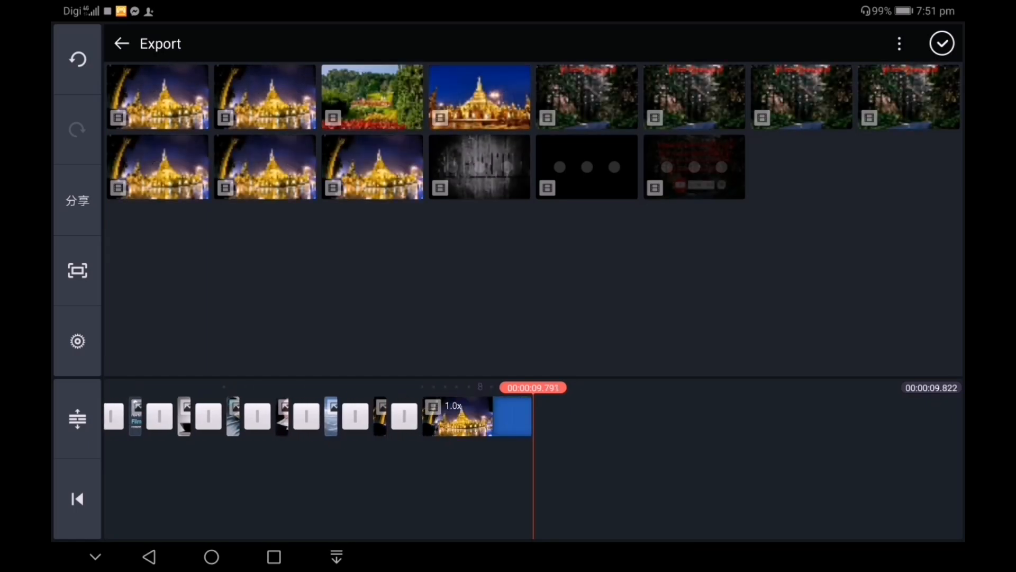
pyautogui.click(121, 44)
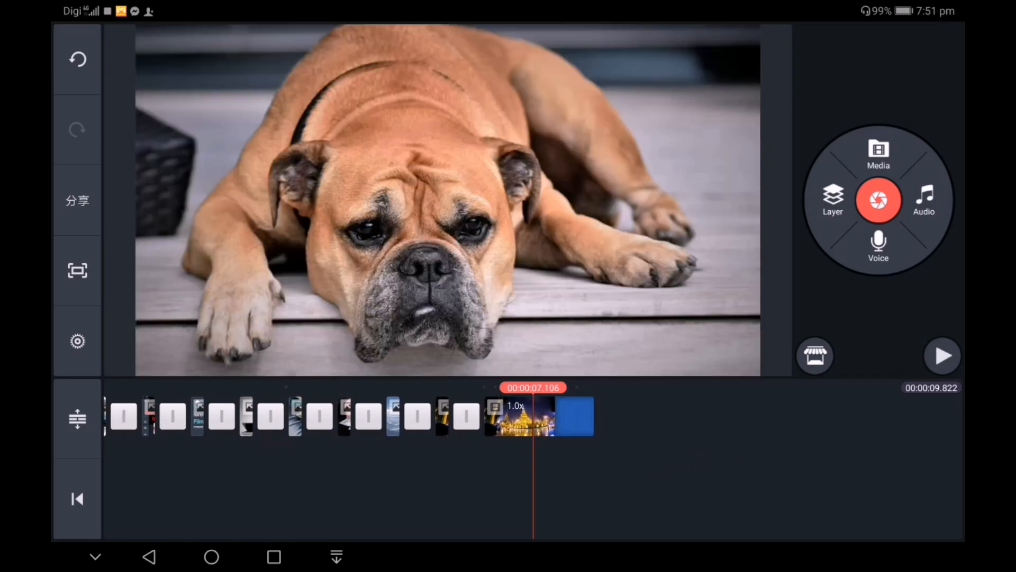
pyautogui.click(537, 415)
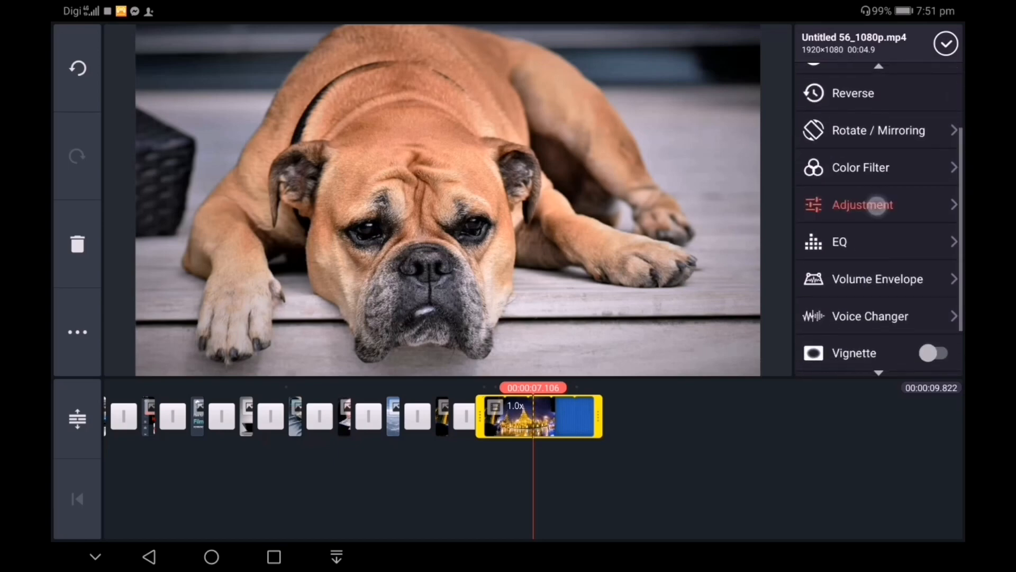
pyautogui.click(863, 205)
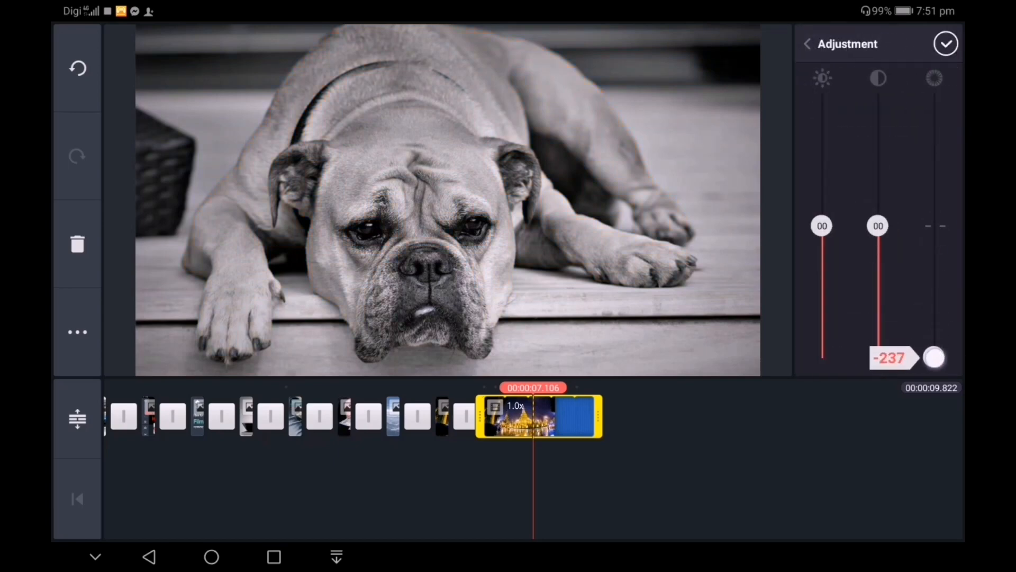
pyautogui.moveTo(934, 356); pyautogui.dragTo(933, 369)
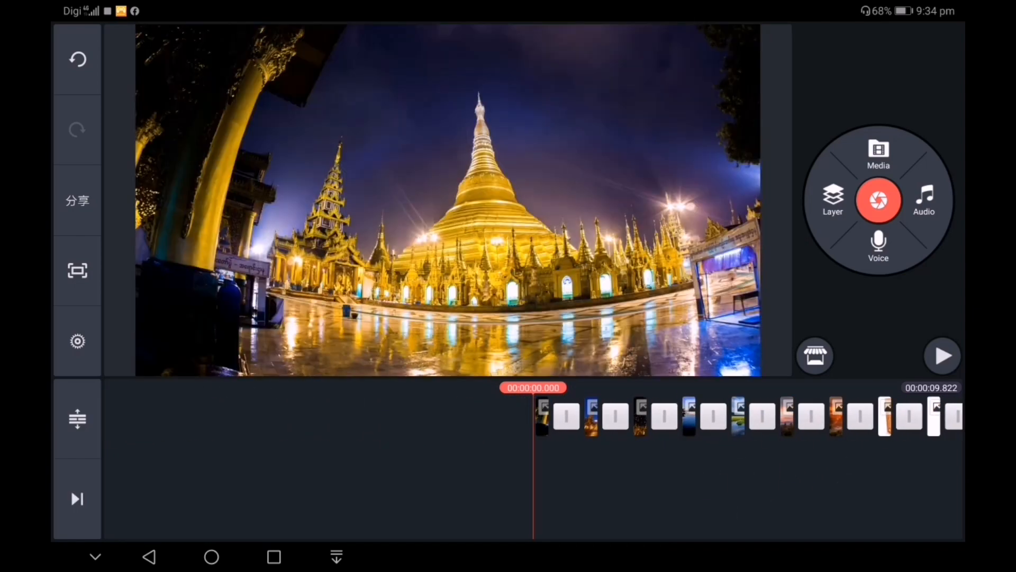
# - Add the song 'Top 10 background music' from Songs as the project's audio track
pyautogui.click(924, 200)
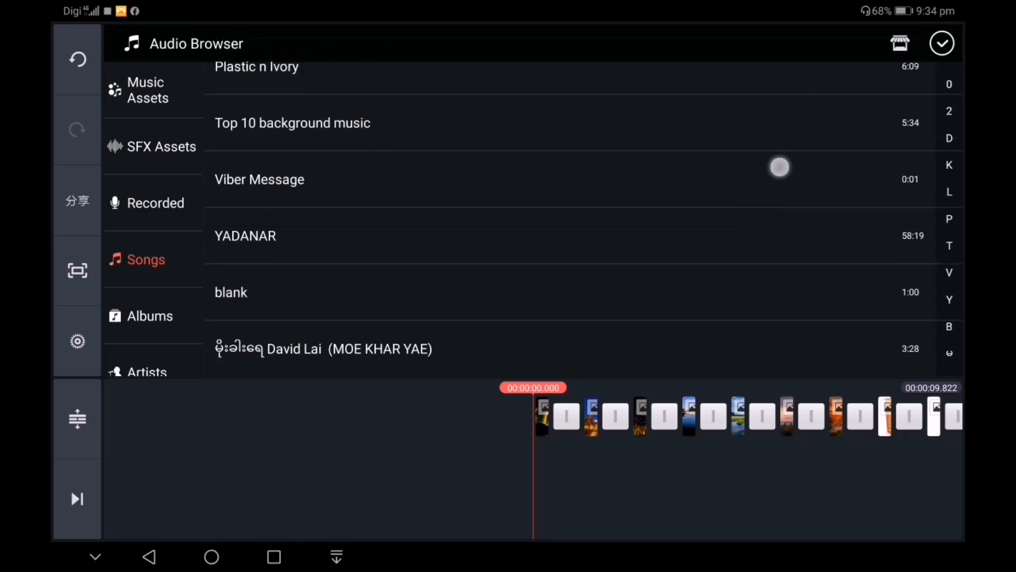
pyautogui.scroll(-3)
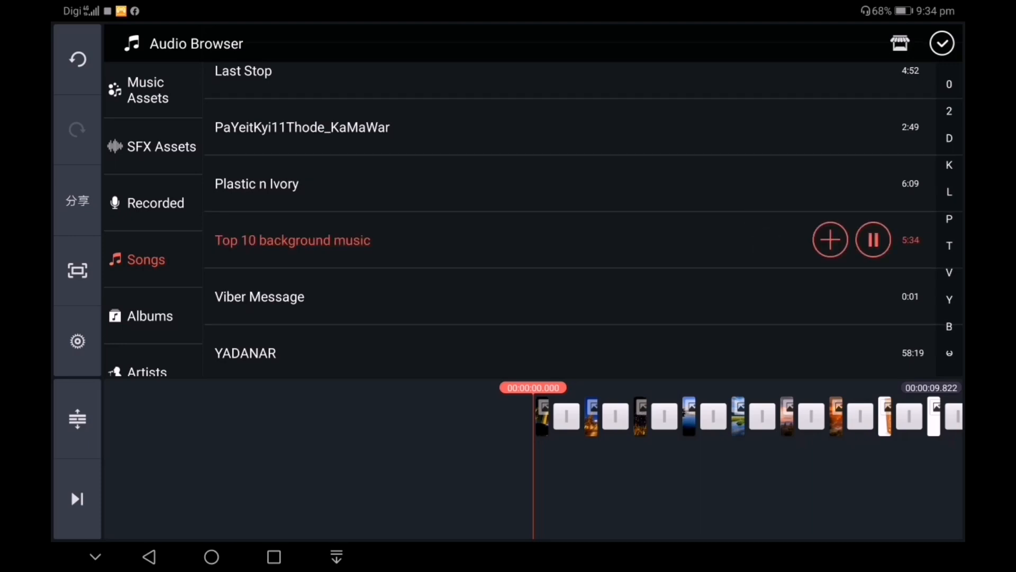
pyautogui.click(872, 239)
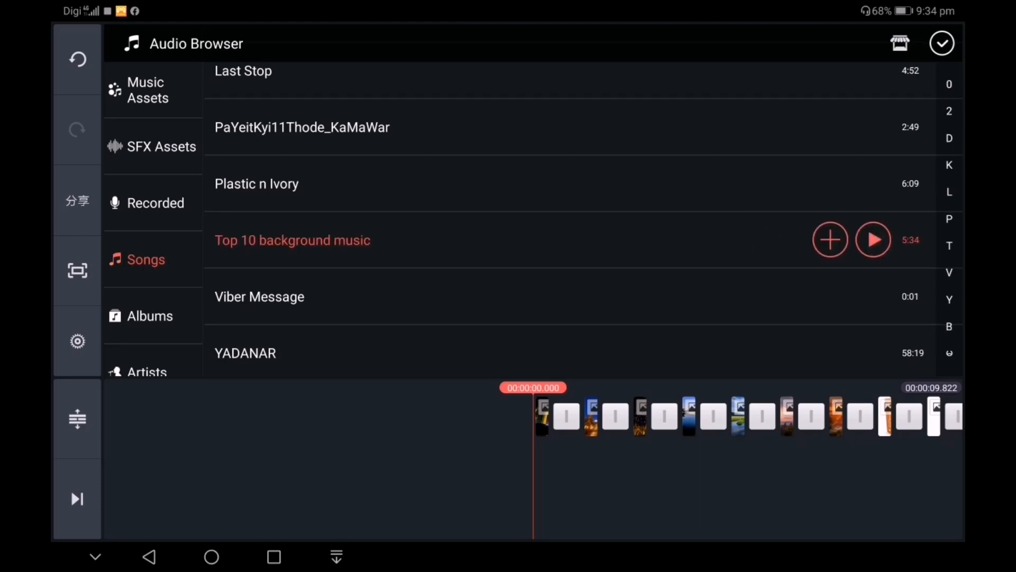
pyautogui.click(830, 239)
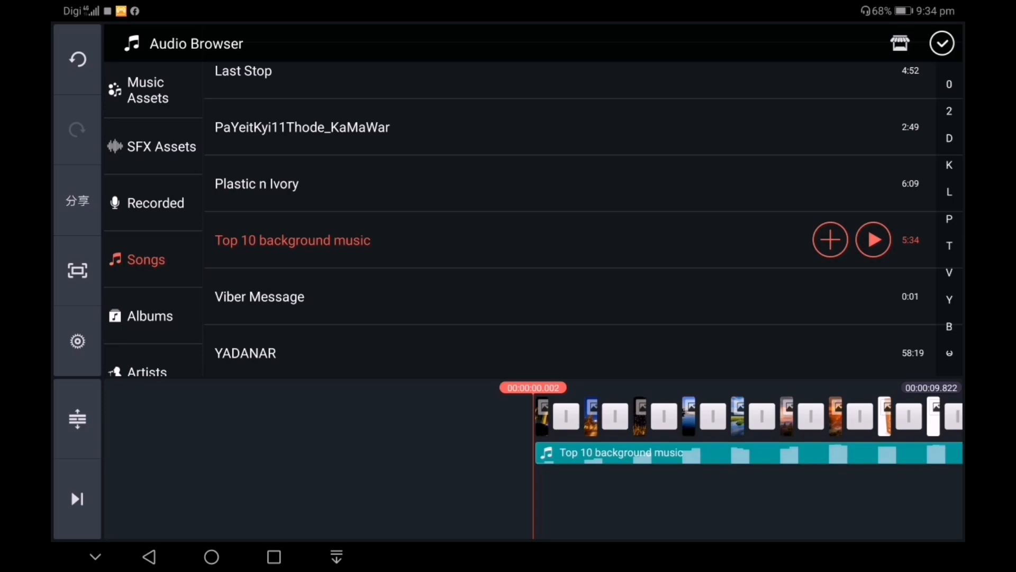
pyautogui.click(943, 44)
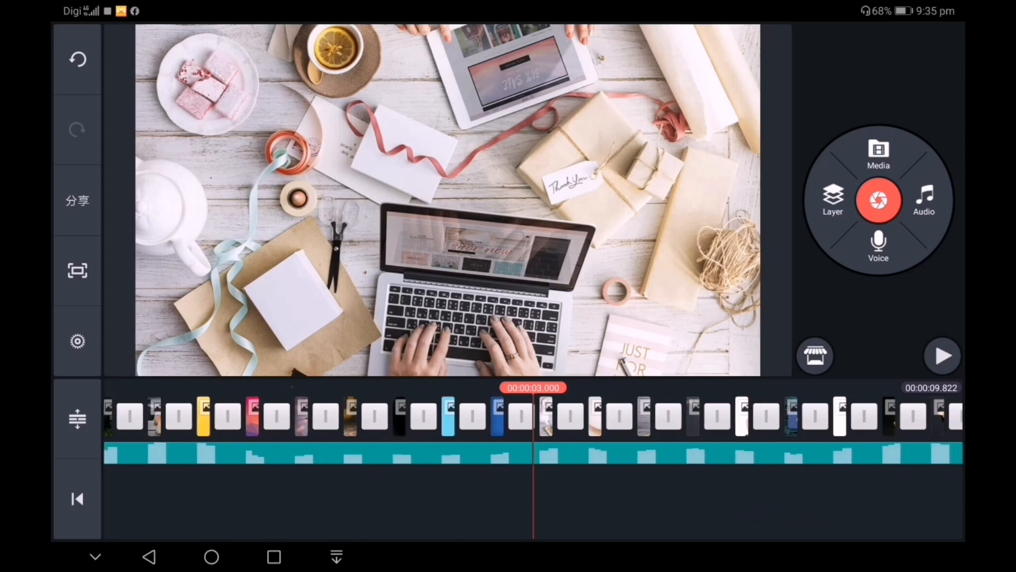
# - Add the white star logo as an image layer over the video and select it for editing
pyautogui.click(832, 200)
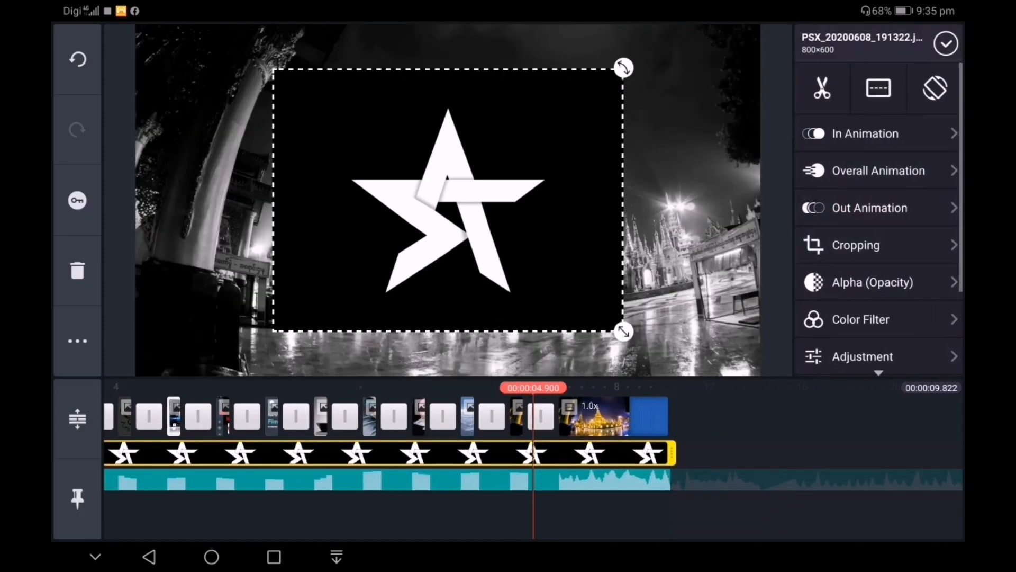
pyautogui.scroll(-3)
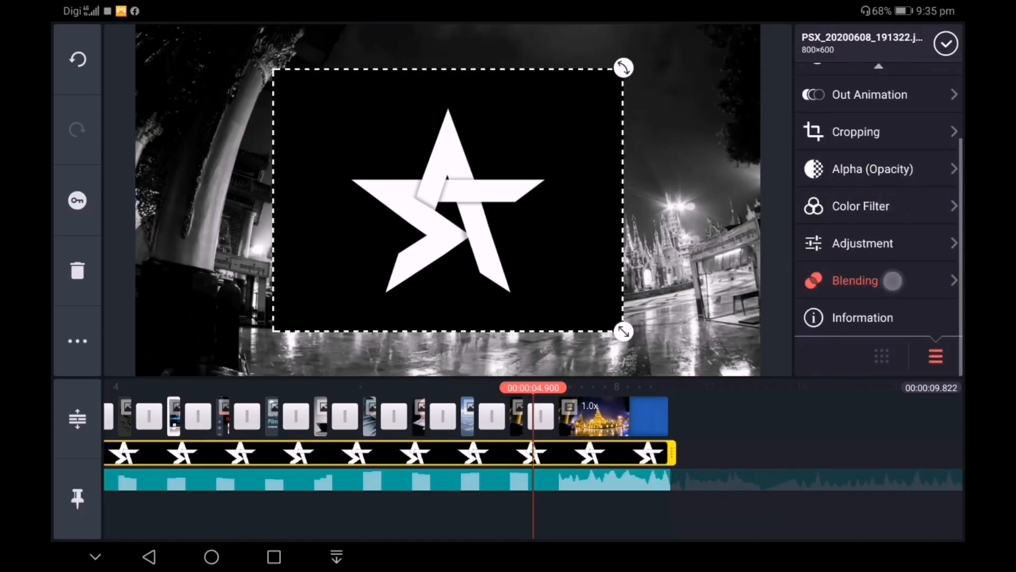
pyautogui.click(855, 280)
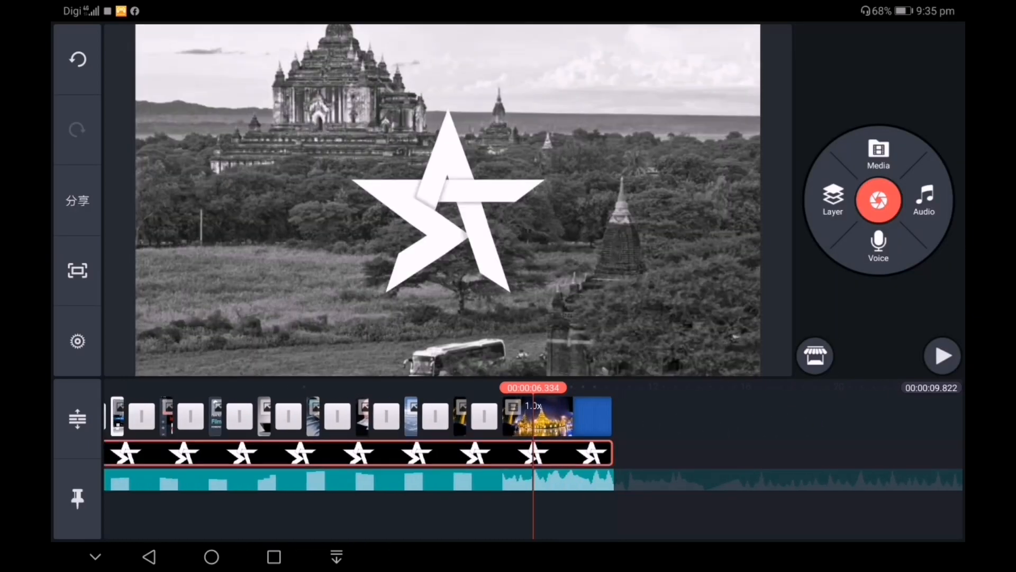
pyautogui.click(357, 452)
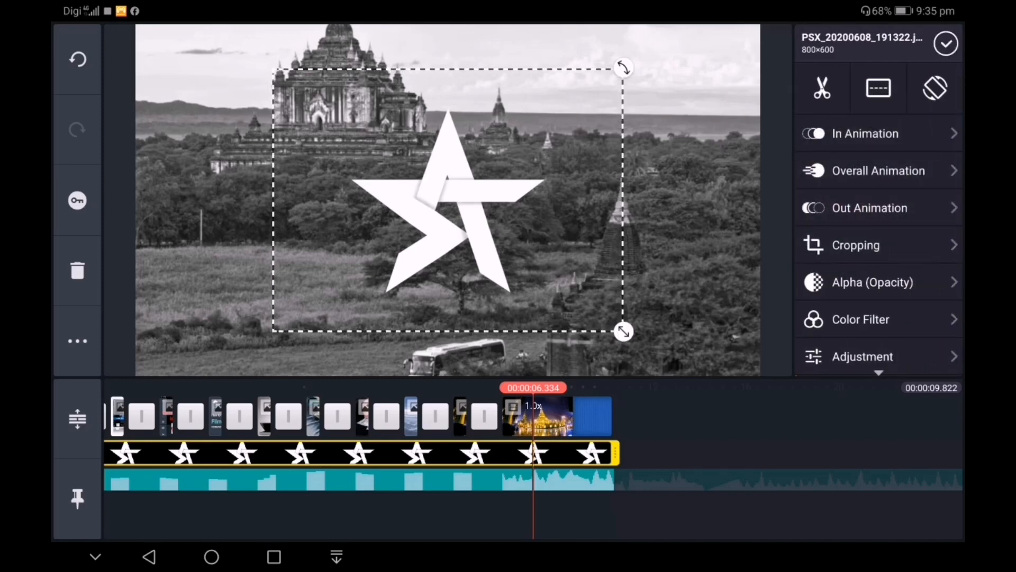
# - Keyframe the star logo so it shrinks to a smaller size at the end of the slideshow
pyautogui.click(77, 201)
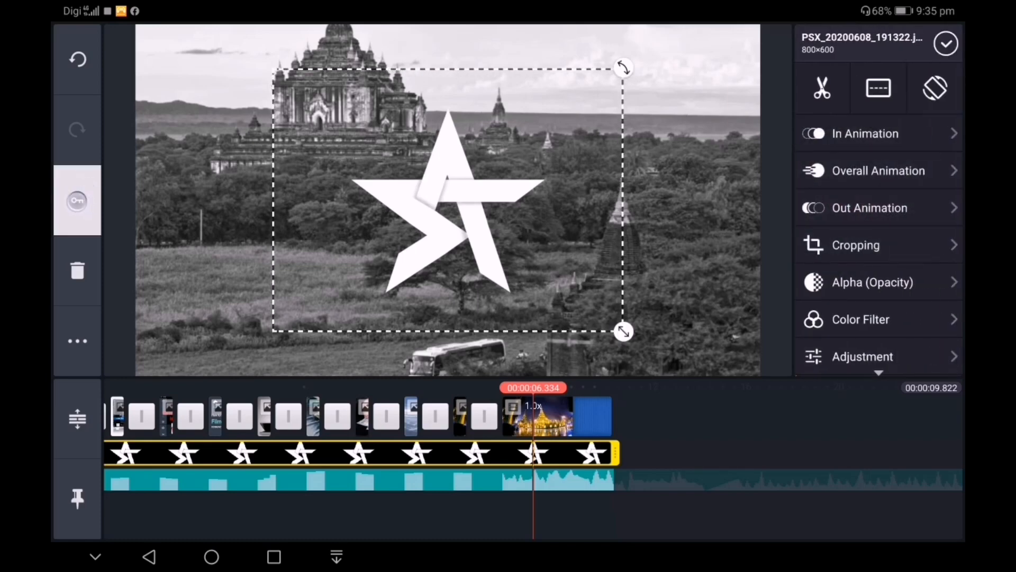
pyautogui.click(865, 134)
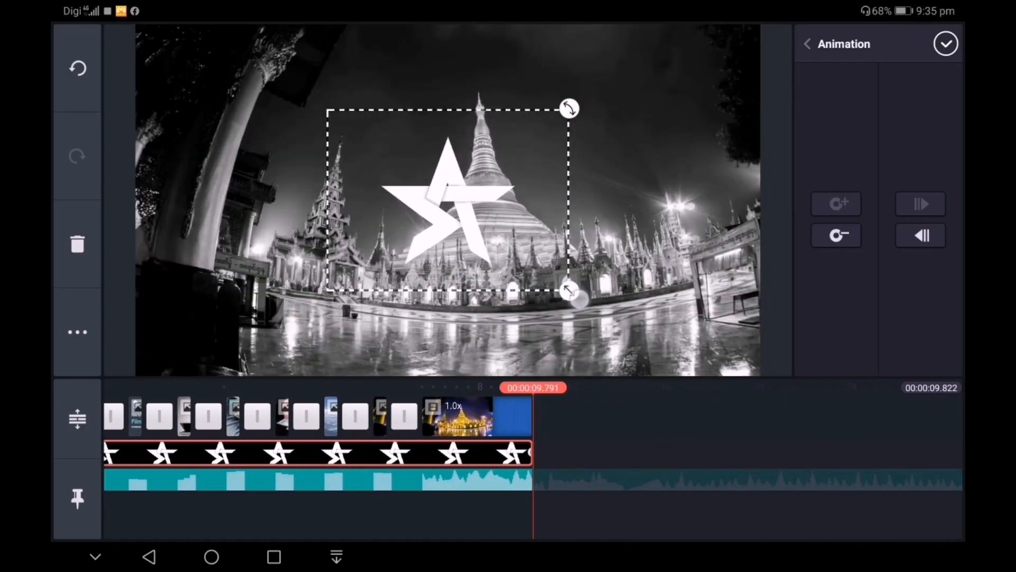
pyautogui.moveTo(571, 292); pyautogui.dragTo(629, 336)
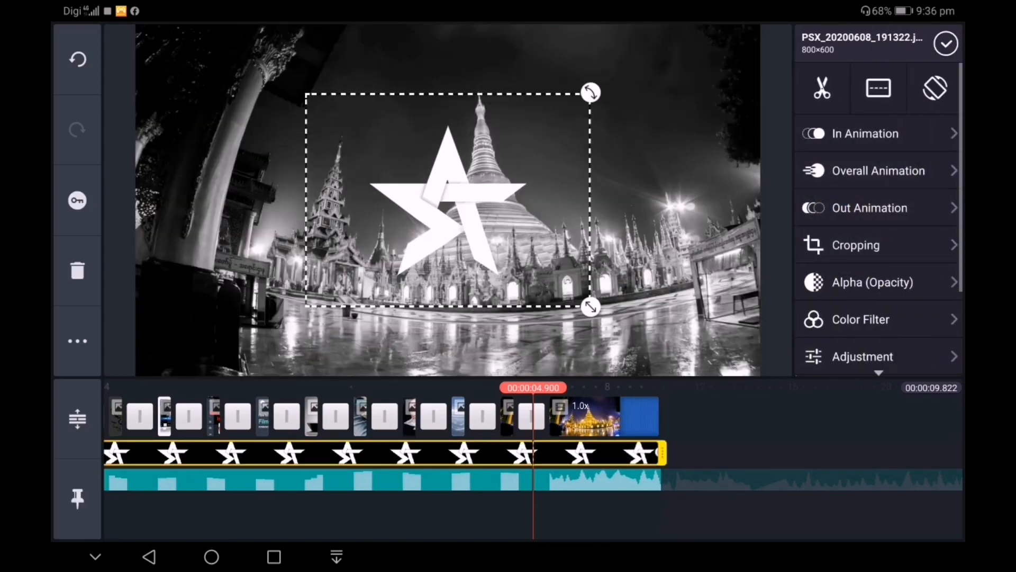
# - Apply an In Animation from the list to the star logo layer
pyautogui.click(865, 133)
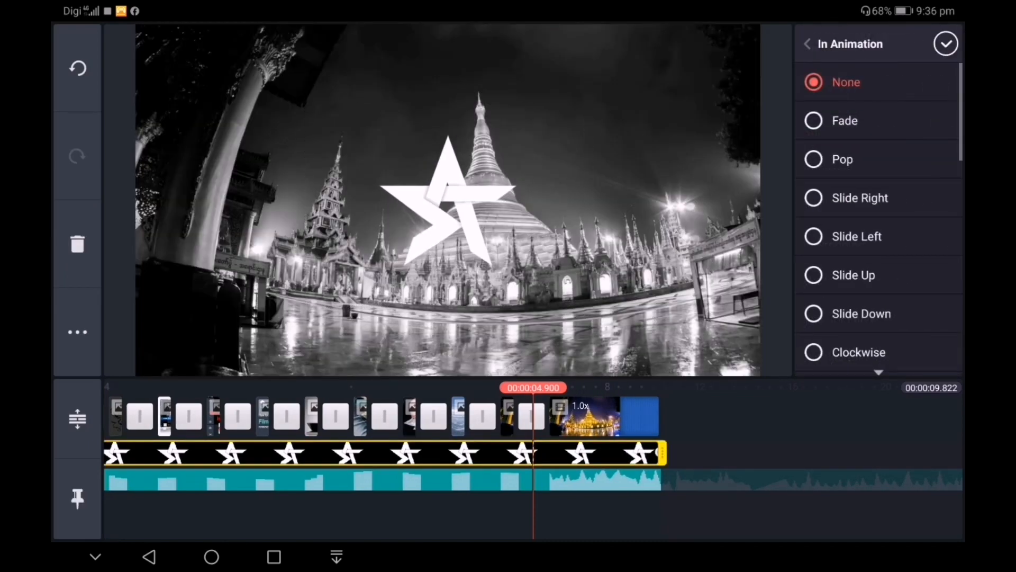
pyautogui.click(845, 120)
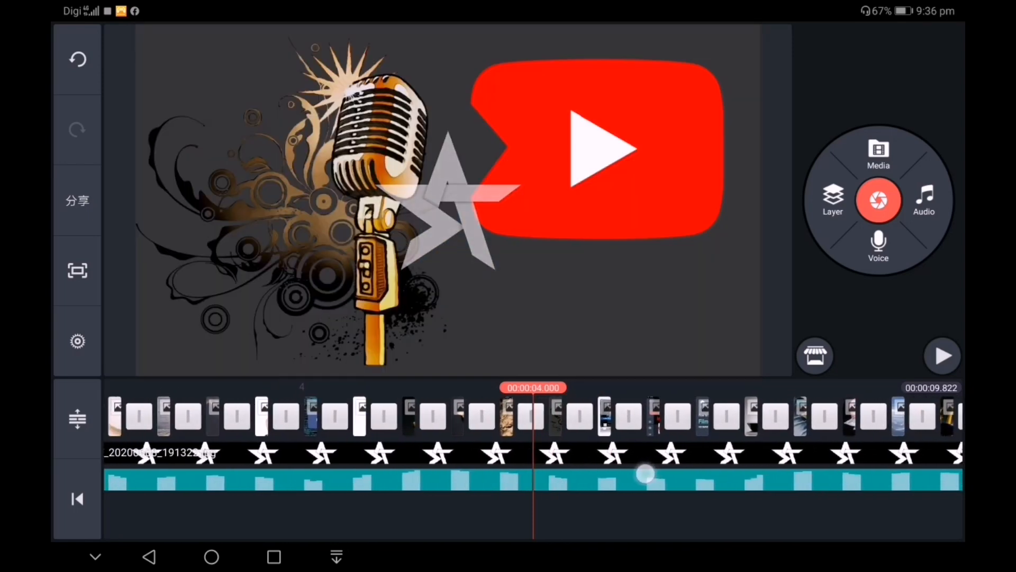
# - Add a black Solid Color layer from Background and set its Split Screen to fill the whole frame
pyautogui.click(833, 199)
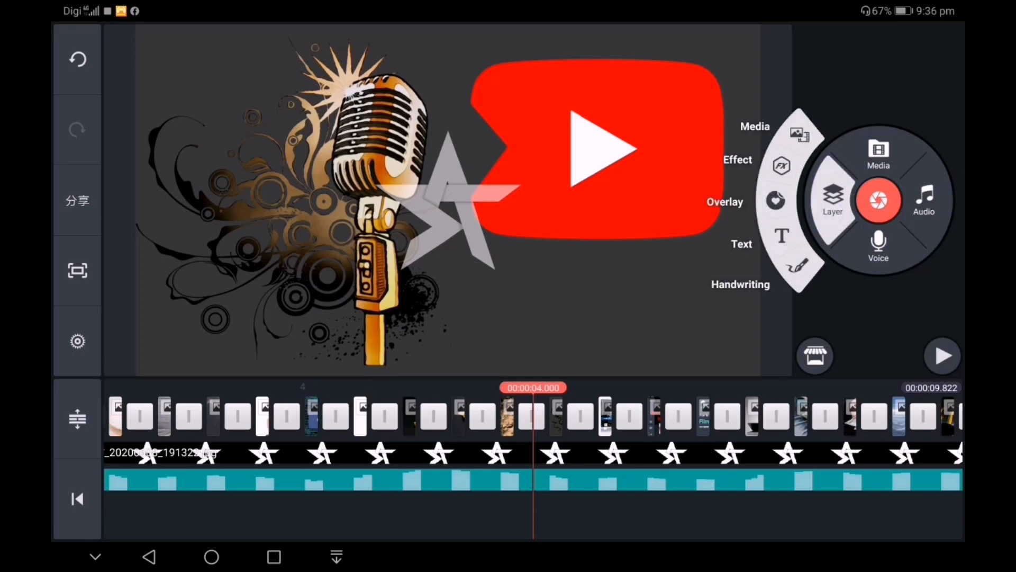
pyautogui.click(878, 154)
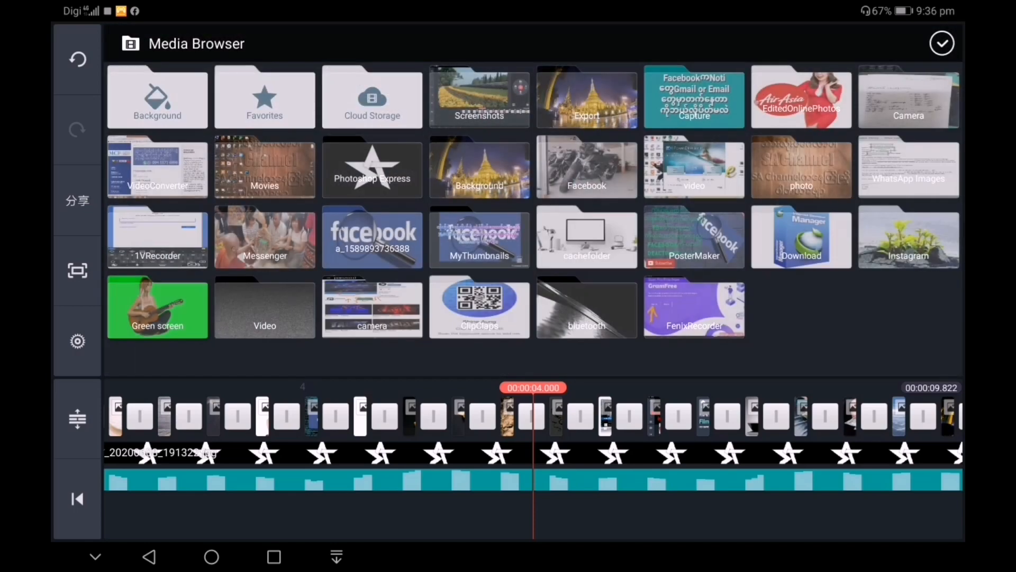
pyautogui.click(157, 97)
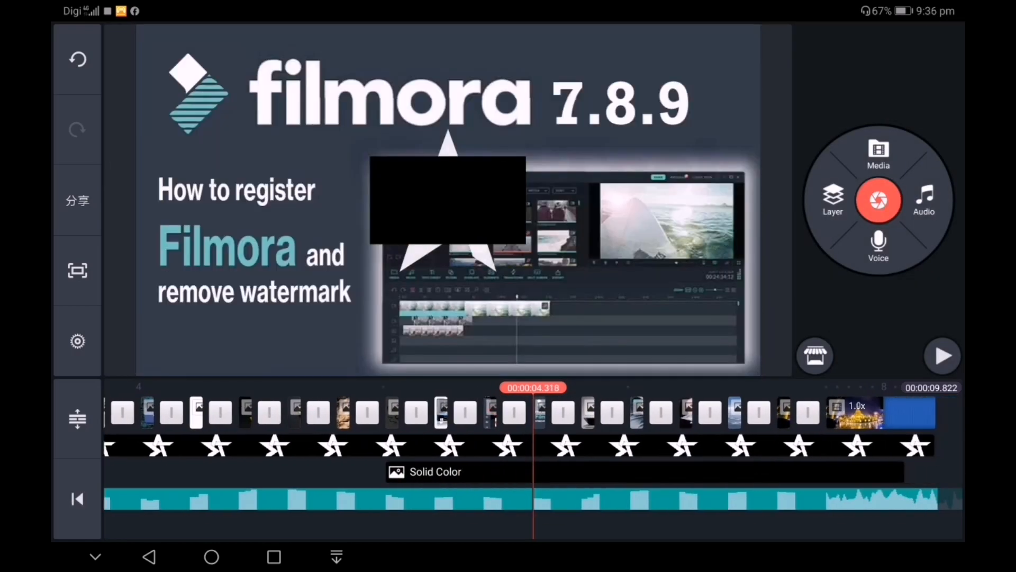
pyautogui.click(434, 471)
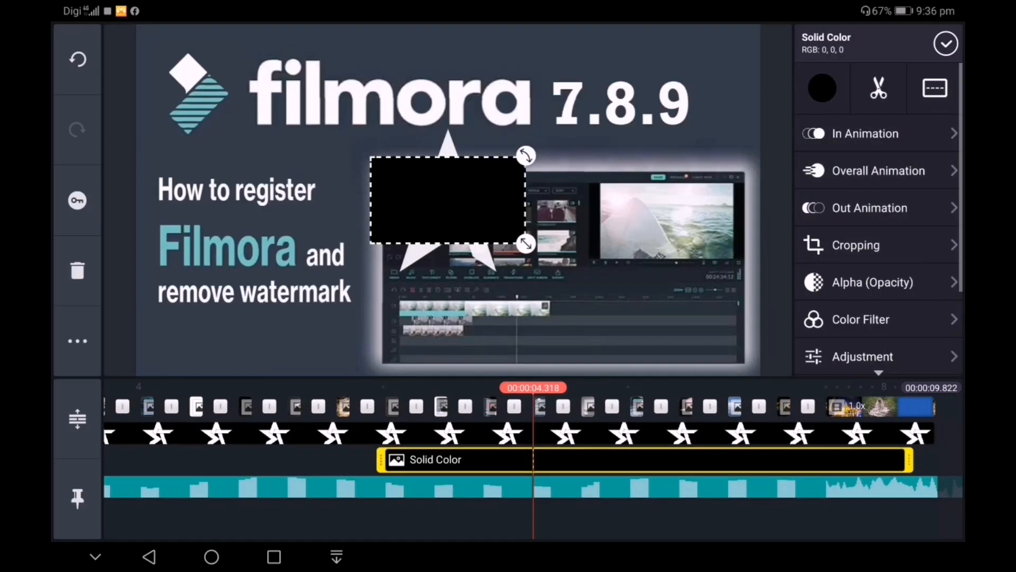
pyautogui.click(934, 88)
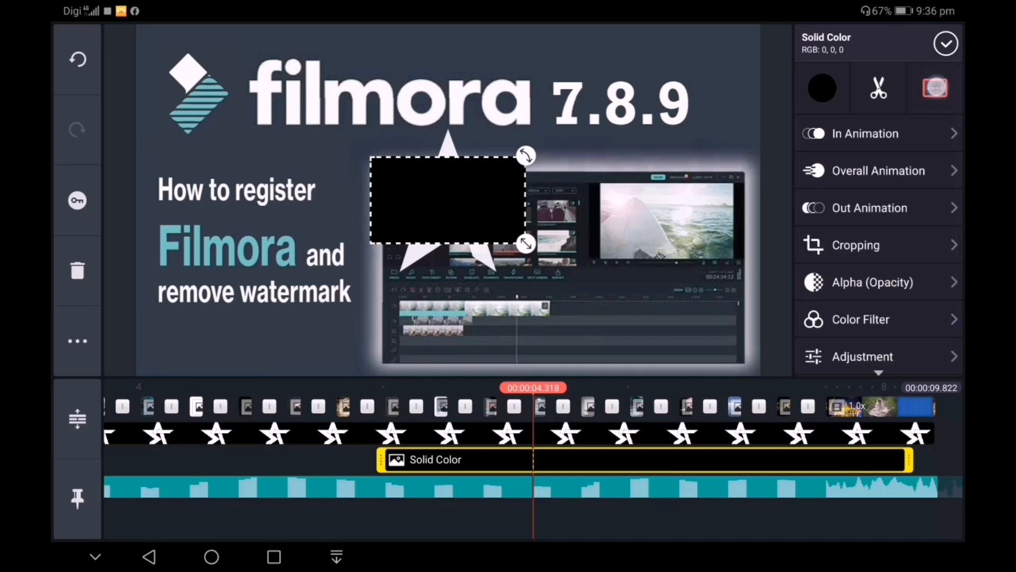
pyautogui.click(935, 88)
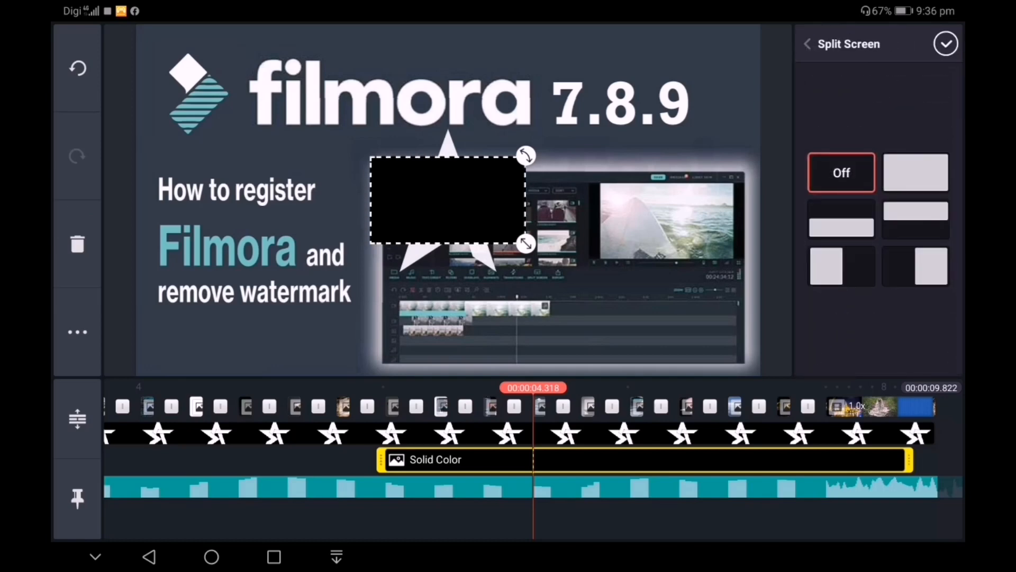
pyautogui.click(916, 172)
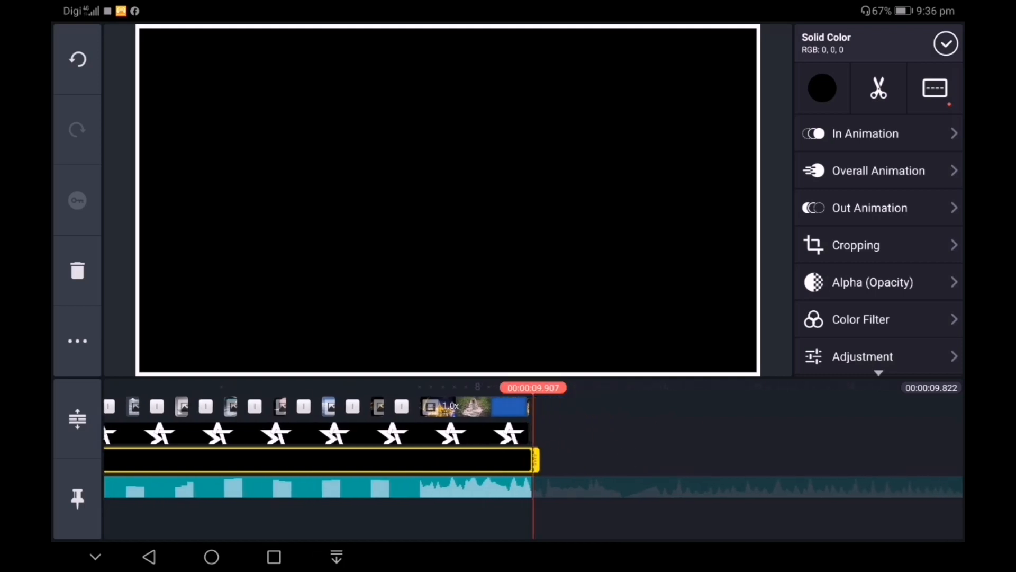
# - Lower the black layer's Alpha (Opacity) to 75% and confirm
pyautogui.click(872, 282)
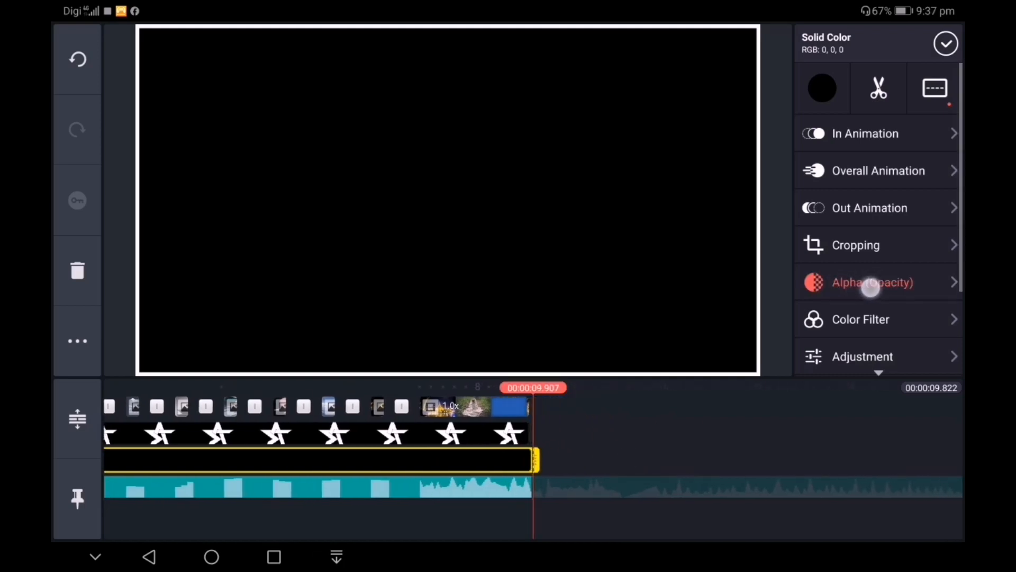
pyautogui.click(872, 281)
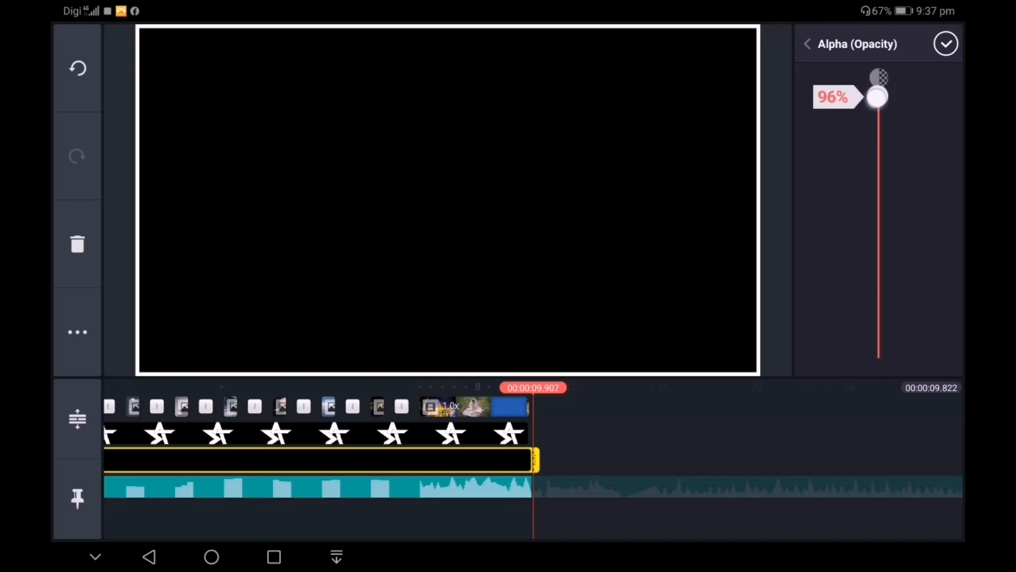
pyautogui.moveTo(877, 96); pyautogui.dragTo(876, 145)
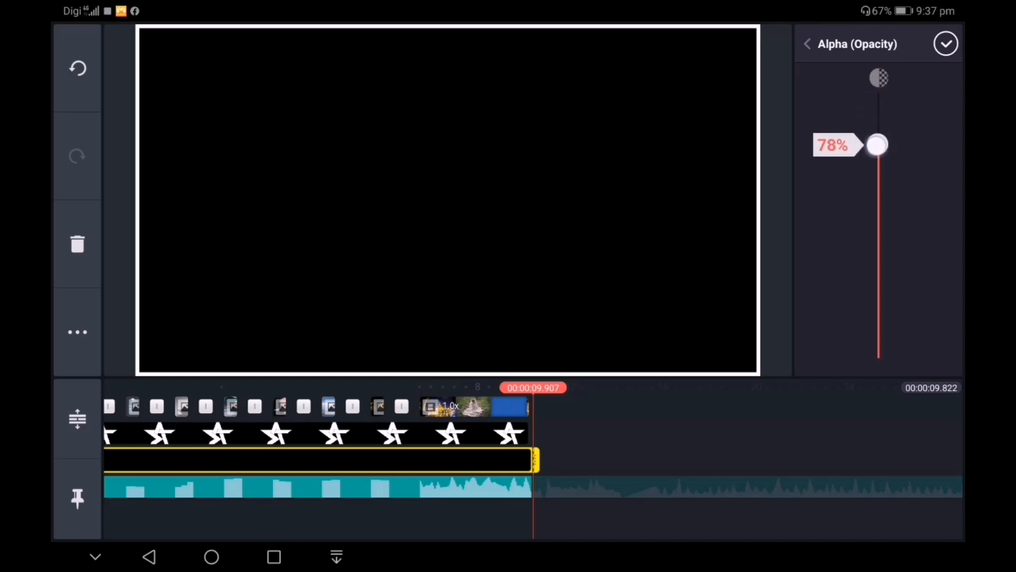
pyautogui.moveTo(876, 145); pyautogui.dragTo(876, 155)
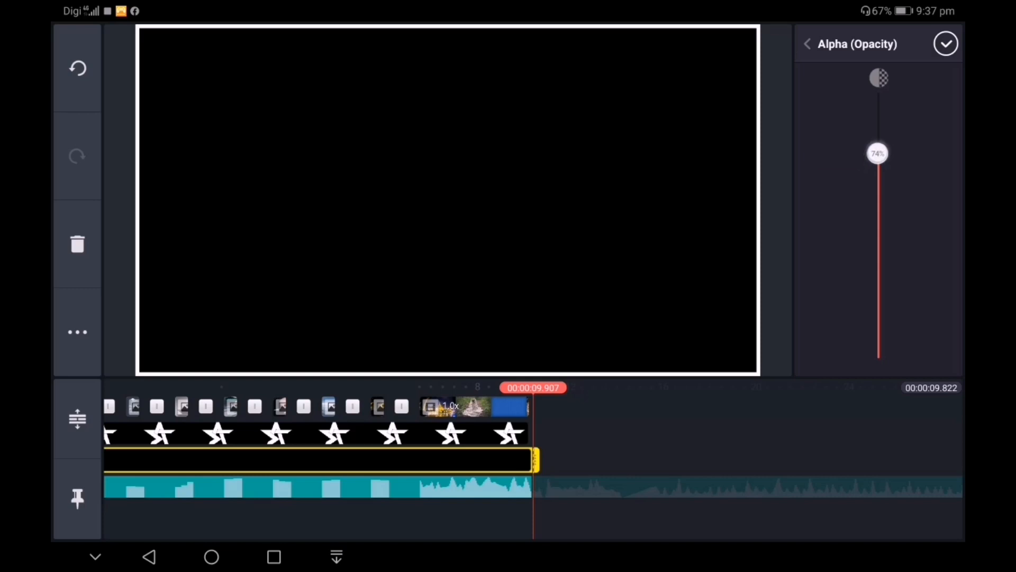
pyautogui.moveTo(879, 153); pyautogui.dragTo(879, 151)
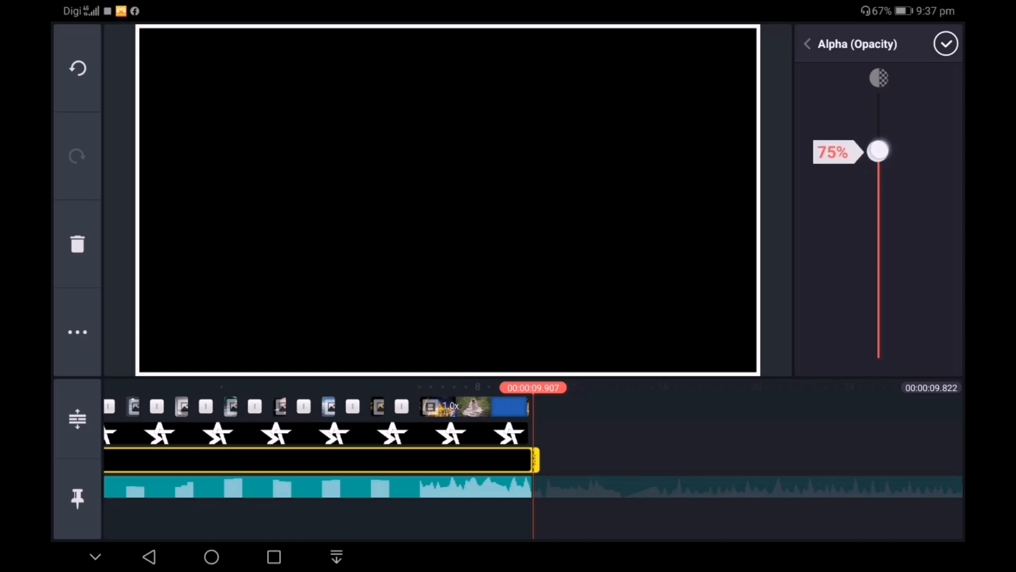
pyautogui.click(946, 44)
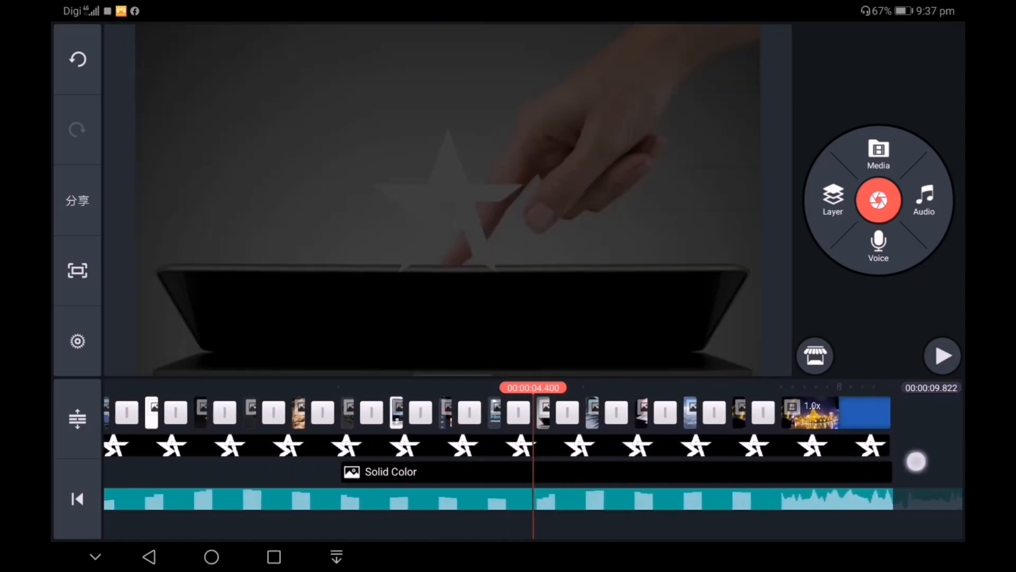
# - Give the black Solid Color overlay an In Animation from the list
pyautogui.click(390, 471)
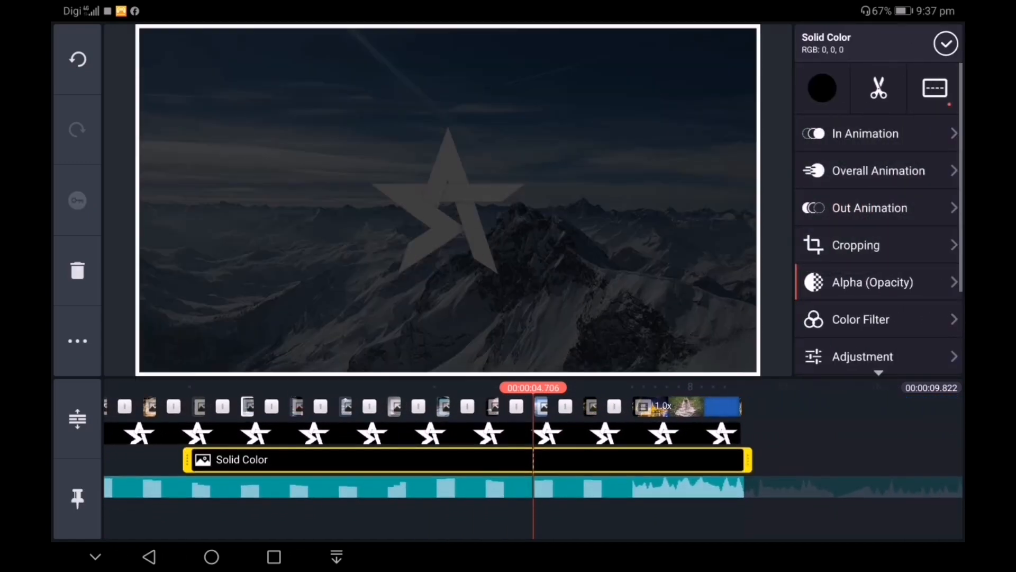
pyautogui.click(865, 133)
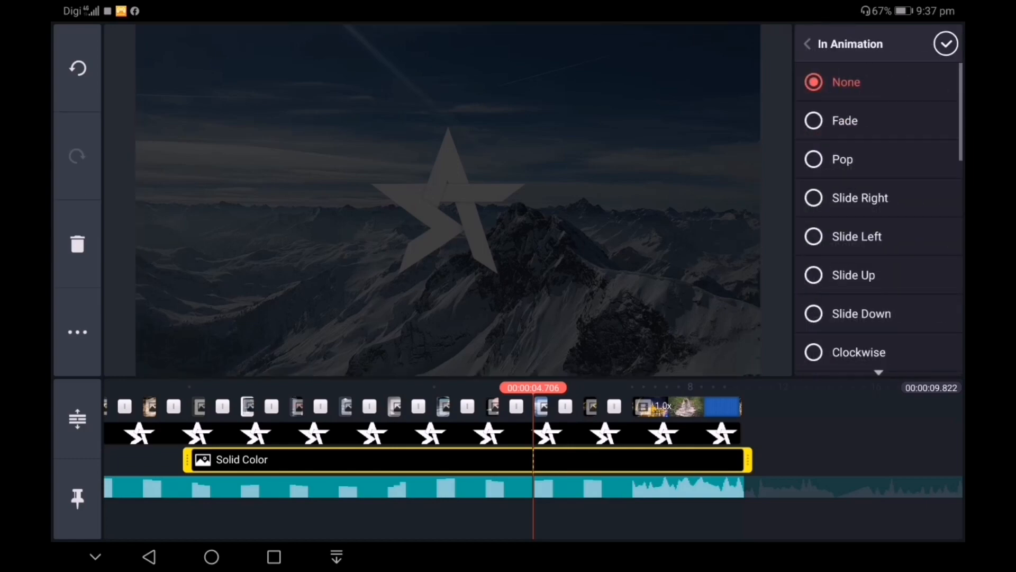
pyautogui.click(844, 121)
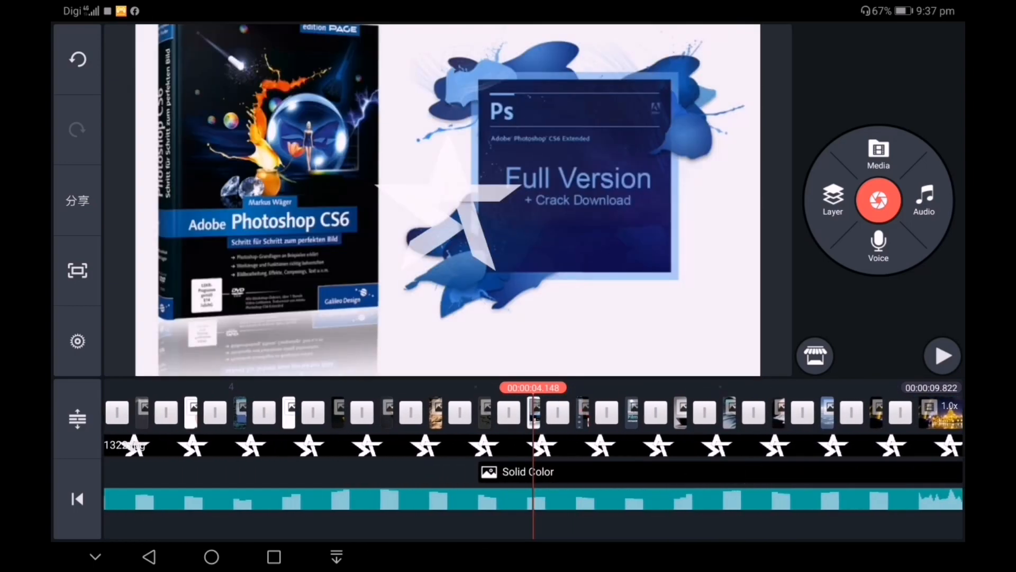
# - Bring the star logo layer to the front, above the dark overlay
pyautogui.click(531, 415)
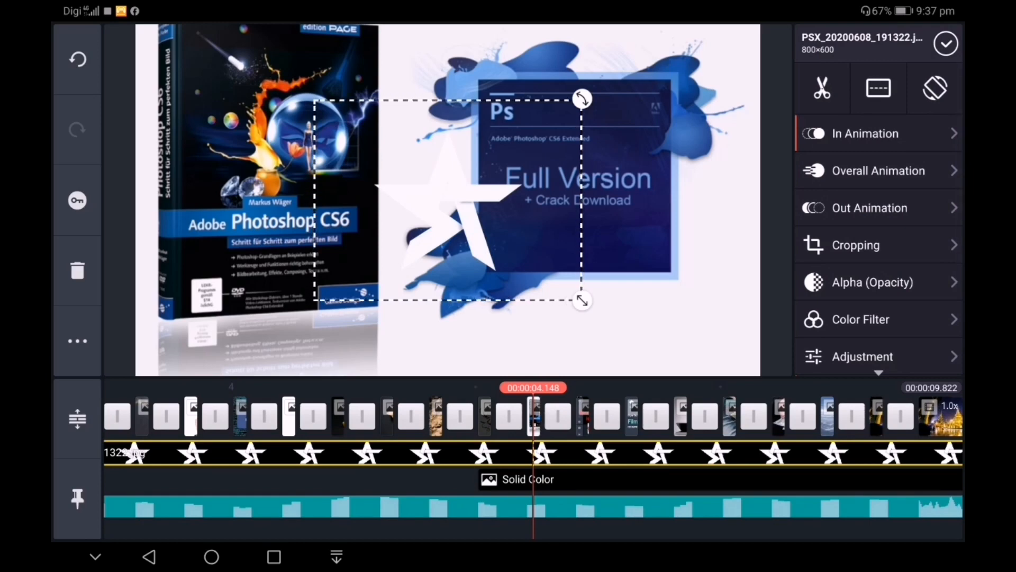
pyautogui.click(76, 340)
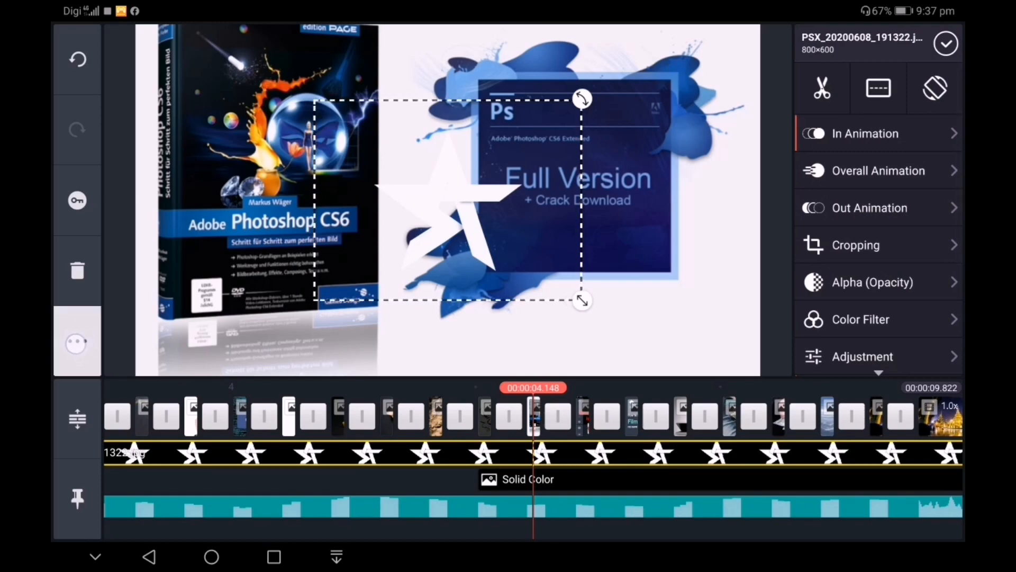
pyautogui.click(76, 342)
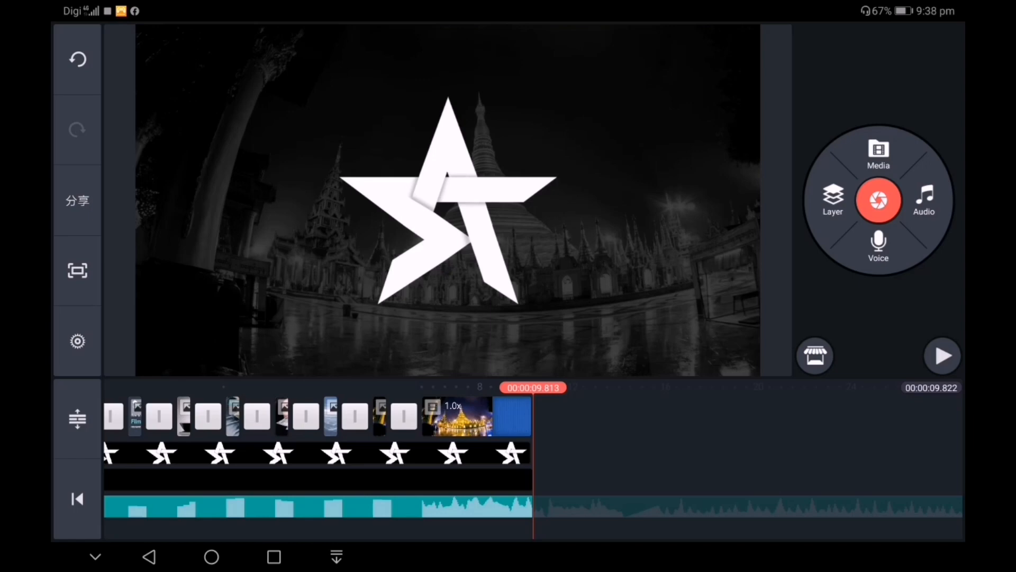
# - Add a white solid-colour background clip at the end of the timeline
pyautogui.click(879, 153)
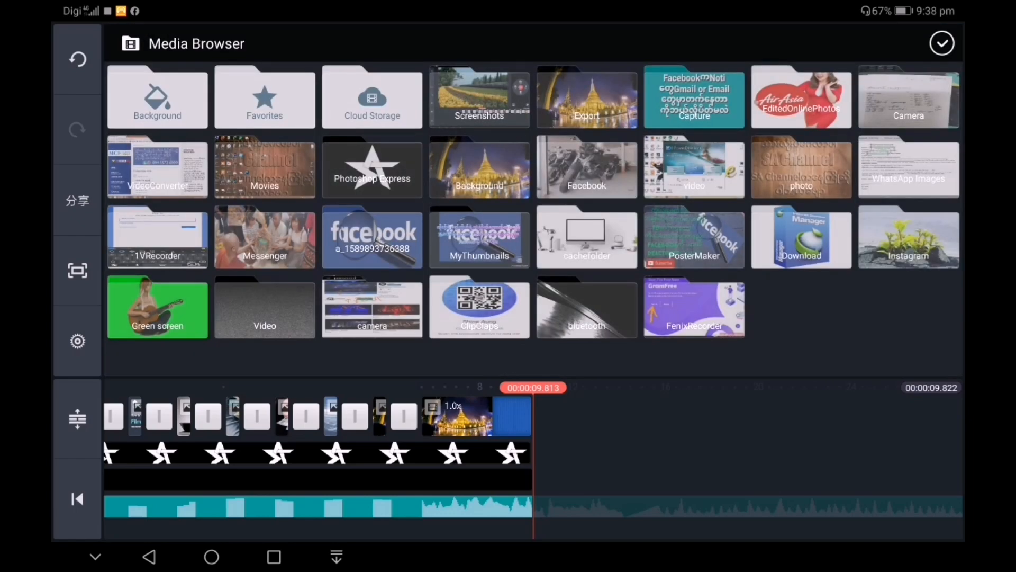
pyautogui.click(157, 98)
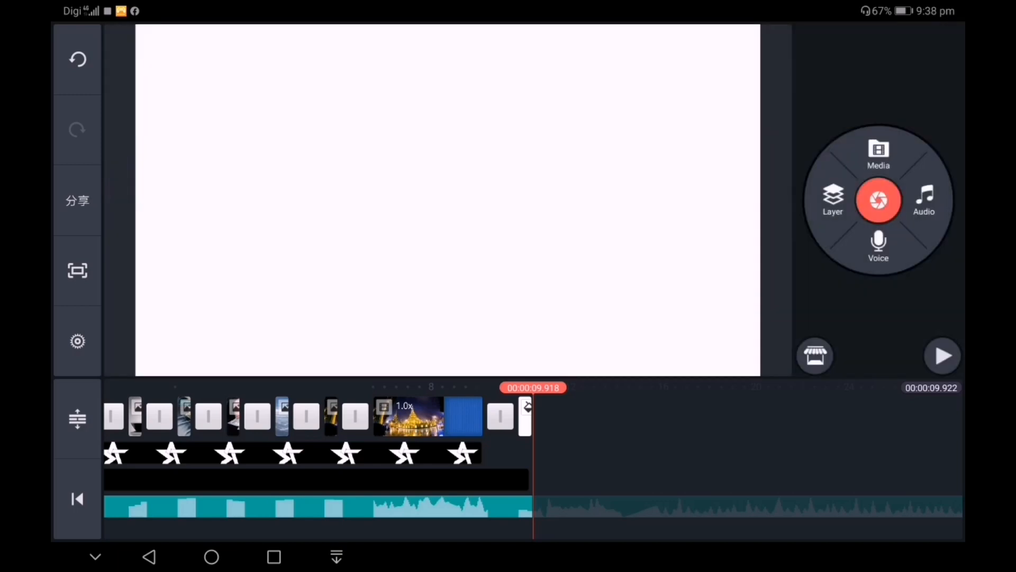
pyautogui.click(527, 417)
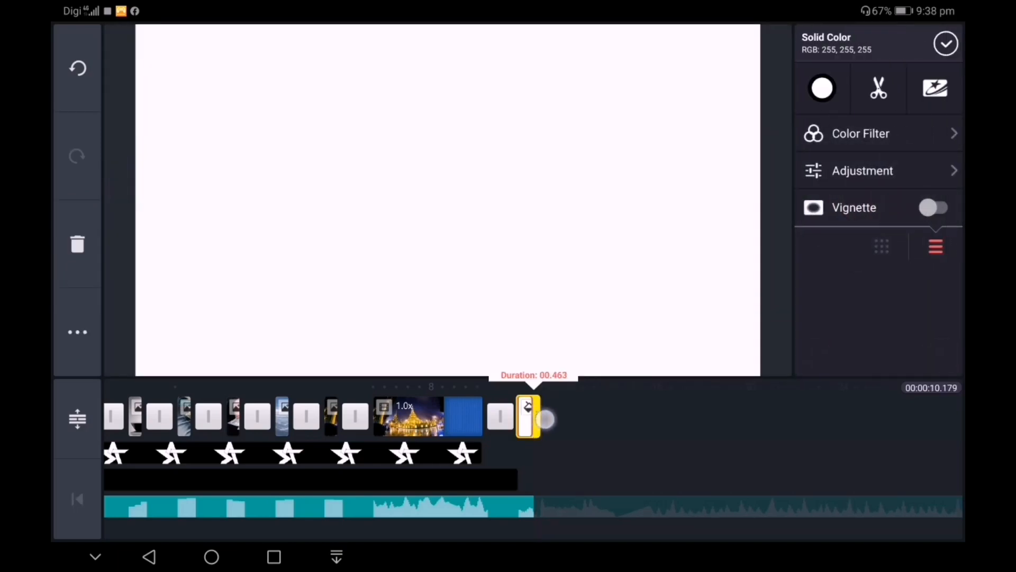
# - Adjust the white ending clip's length to about 5.5 seconds
pyautogui.moveTo(538, 418); pyautogui.dragTo(587, 418)
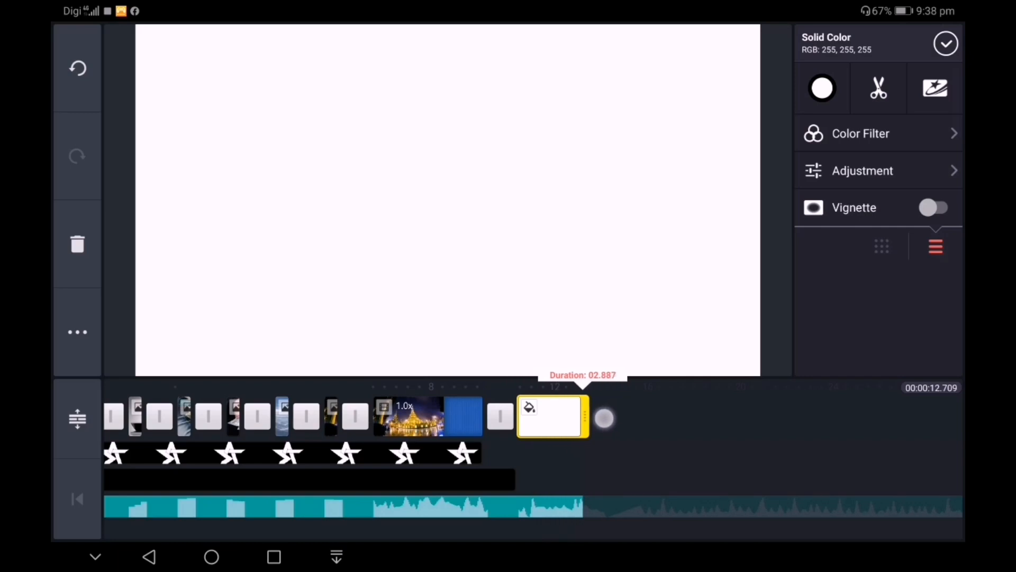
pyautogui.moveTo(586, 418); pyautogui.dragTo(639, 418)
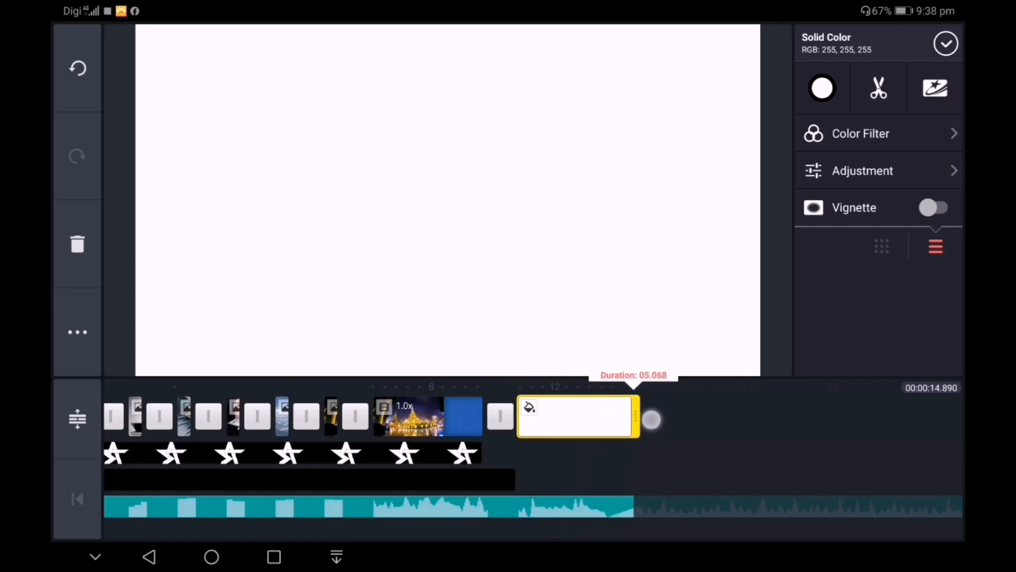
pyautogui.moveTo(651, 419); pyautogui.dragTo(669, 420)
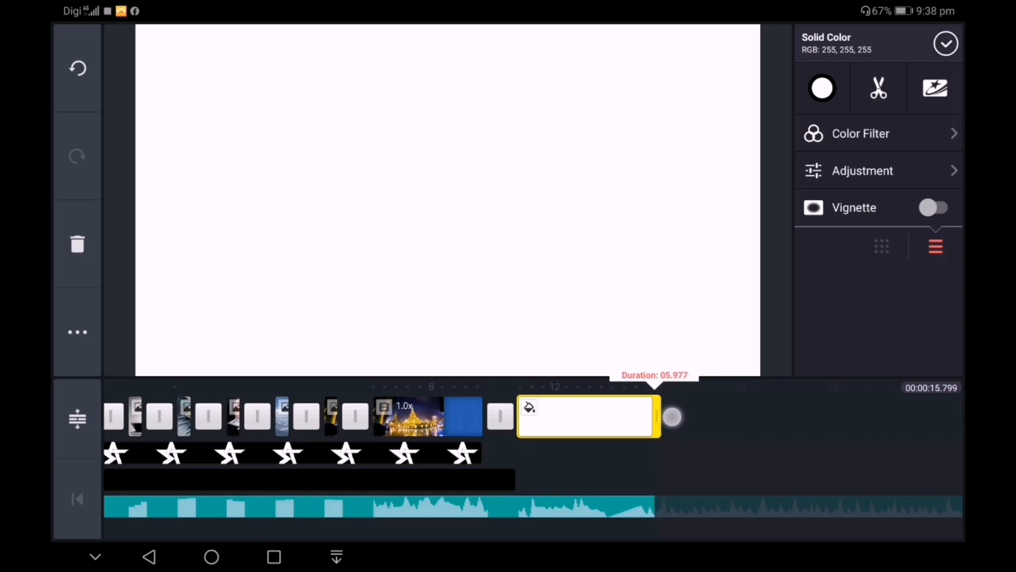
pyautogui.moveTo(673, 418); pyautogui.dragTo(661, 417)
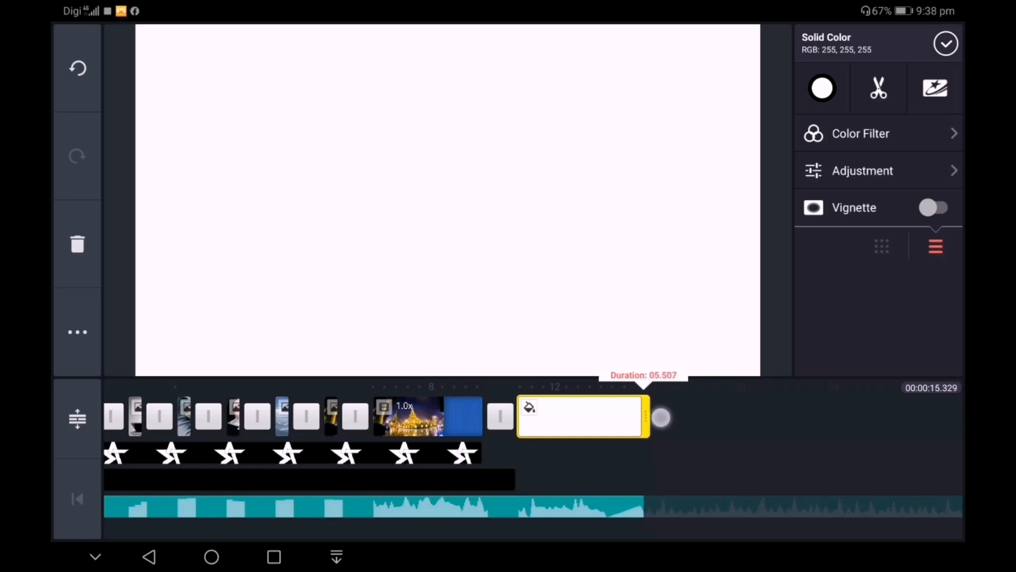
pyautogui.moveTo(647, 417); pyautogui.dragTo(656, 417)
pyautogui.write('SA')
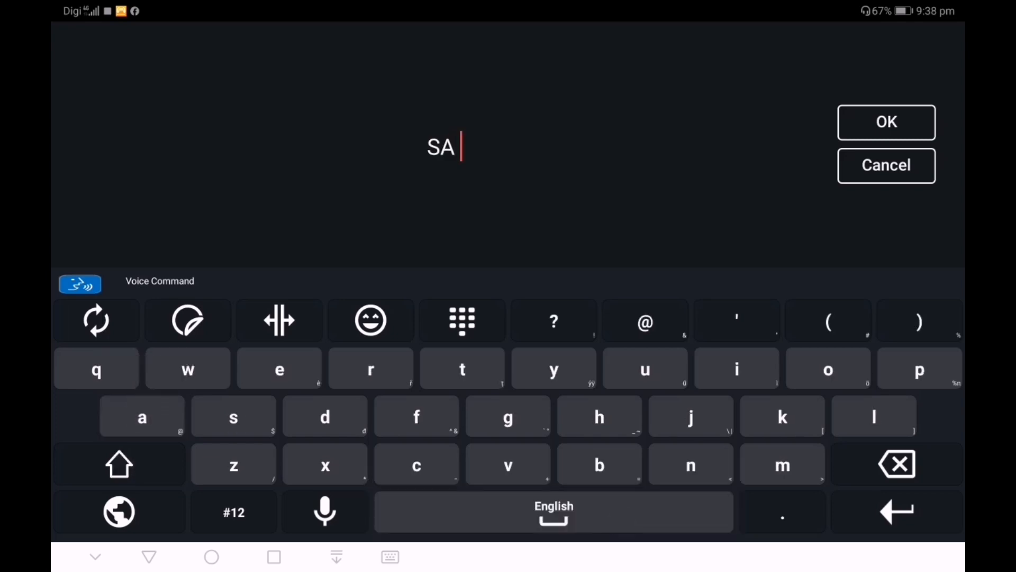
# - Style the 'SA Channel' title bold and black, enlarge it over the white screen, and confirm
pyautogui.click(120, 463)
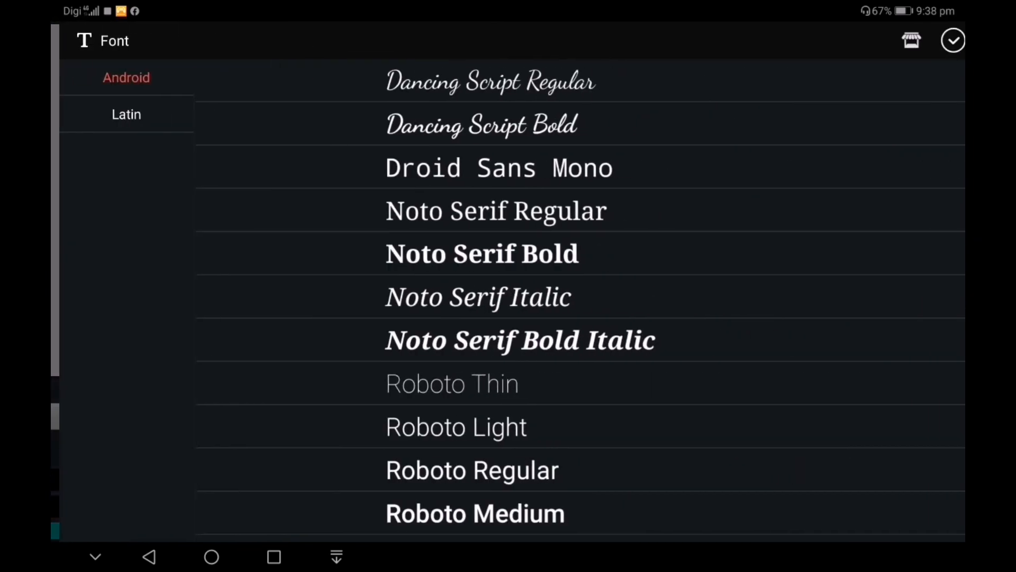
pyautogui.click(452, 338)
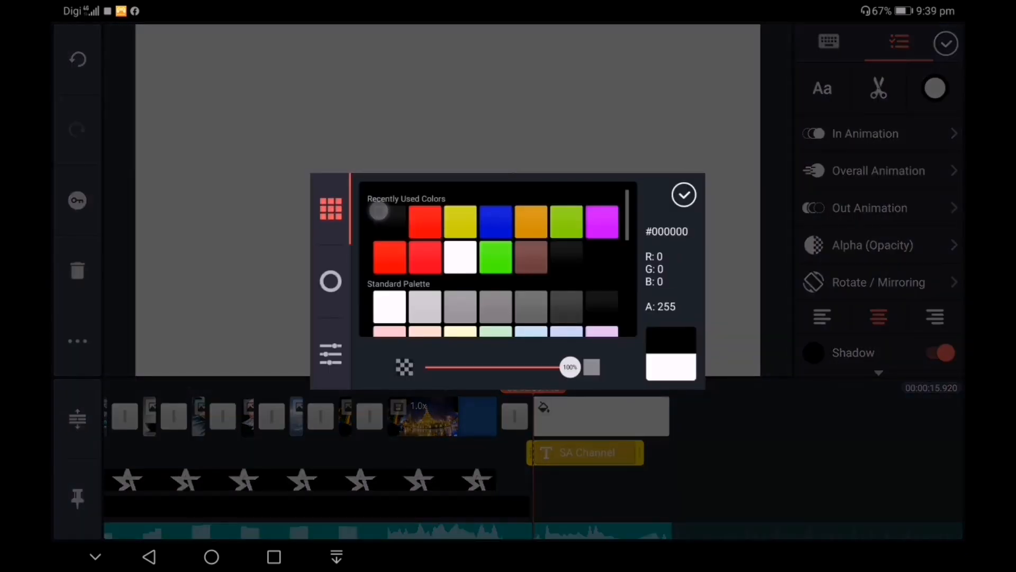
pyautogui.click(683, 194)
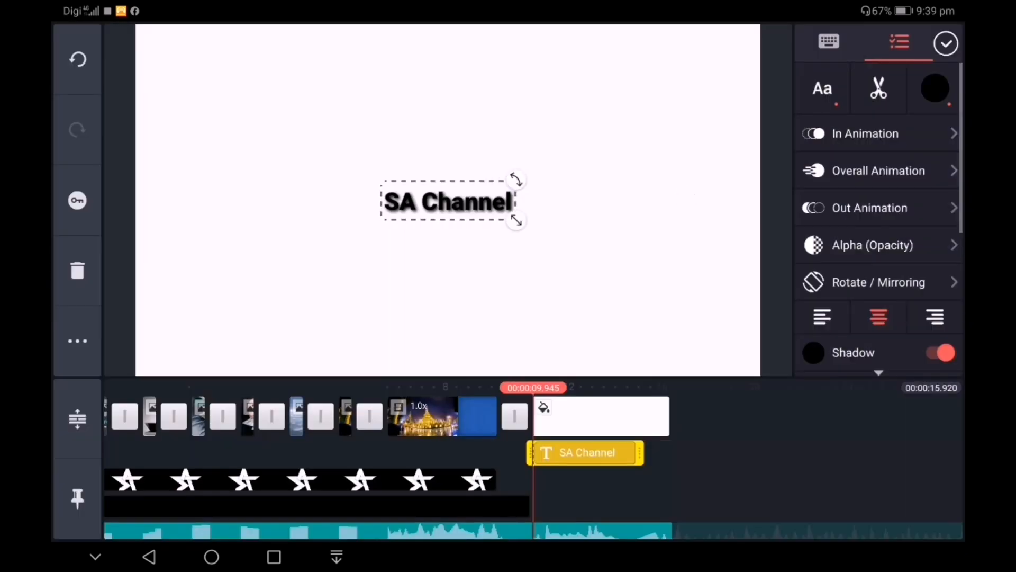
pyautogui.moveTo(516, 219); pyautogui.dragTo(559, 244)
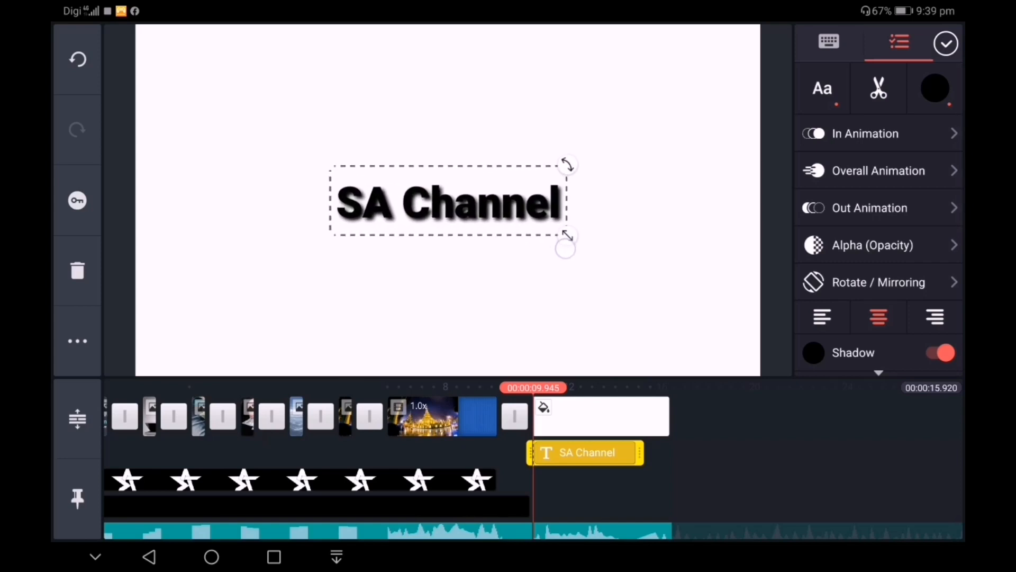
pyautogui.click(945, 43)
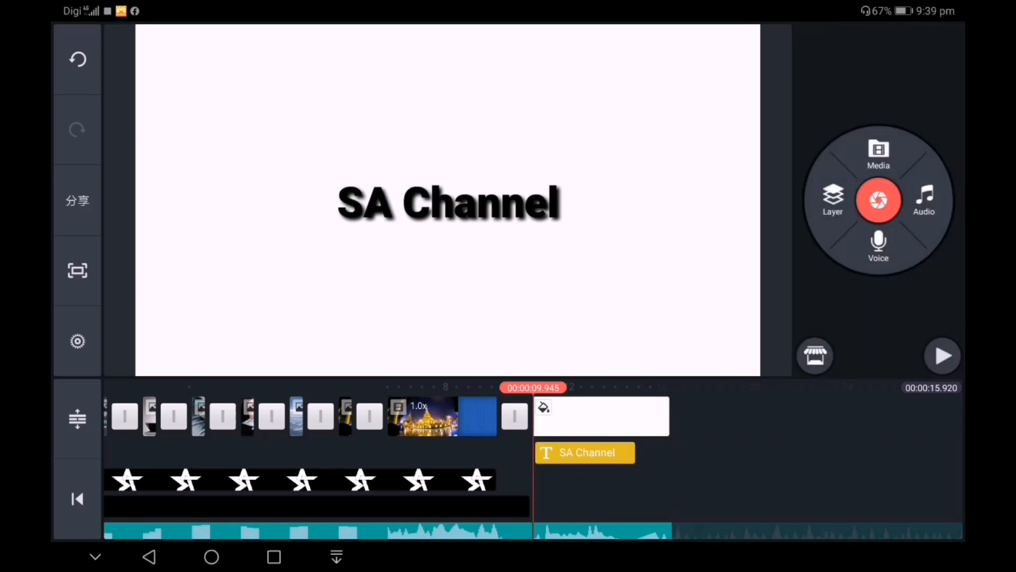
# - Apply a Fade out-animation to the 'SA Channel' title layer and confirm
pyautogui.click(584, 452)
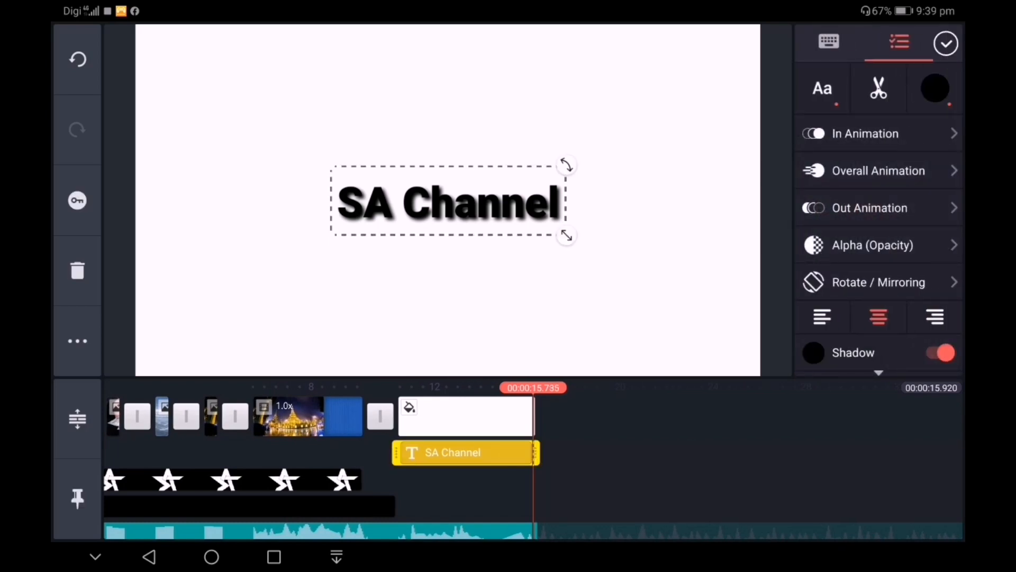
pyautogui.click(878, 207)
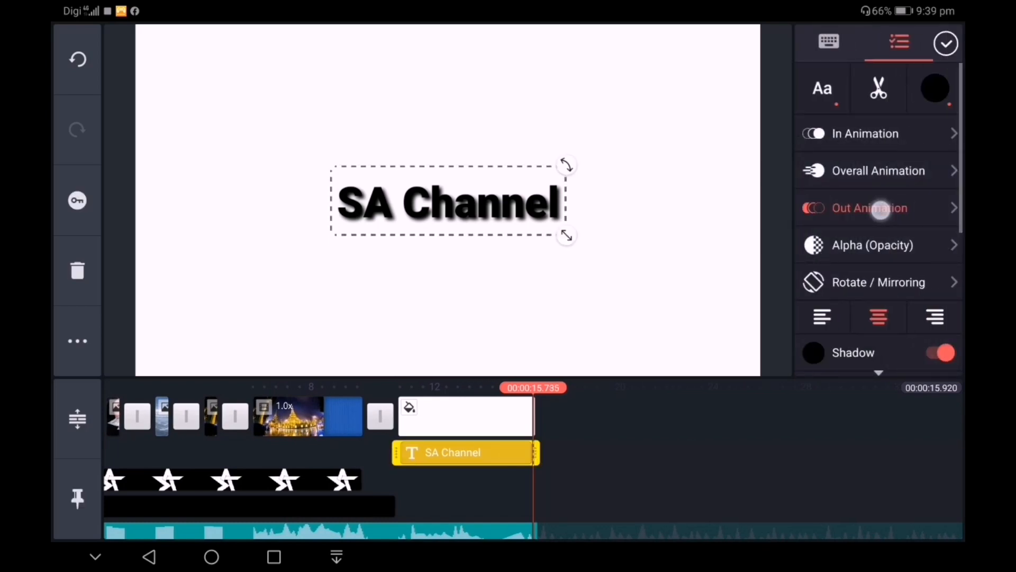
pyautogui.click(869, 208)
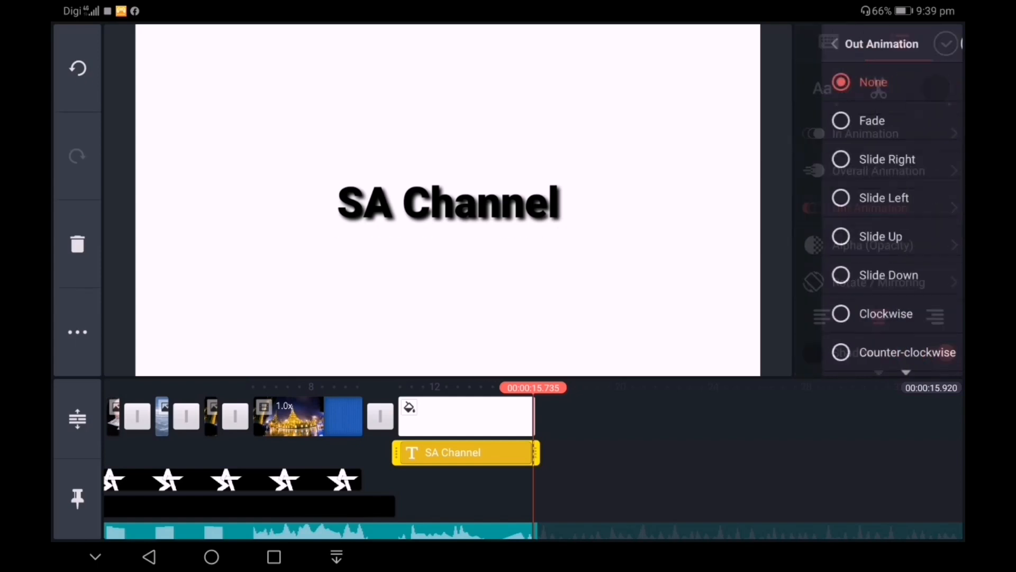
pyautogui.click(845, 121)
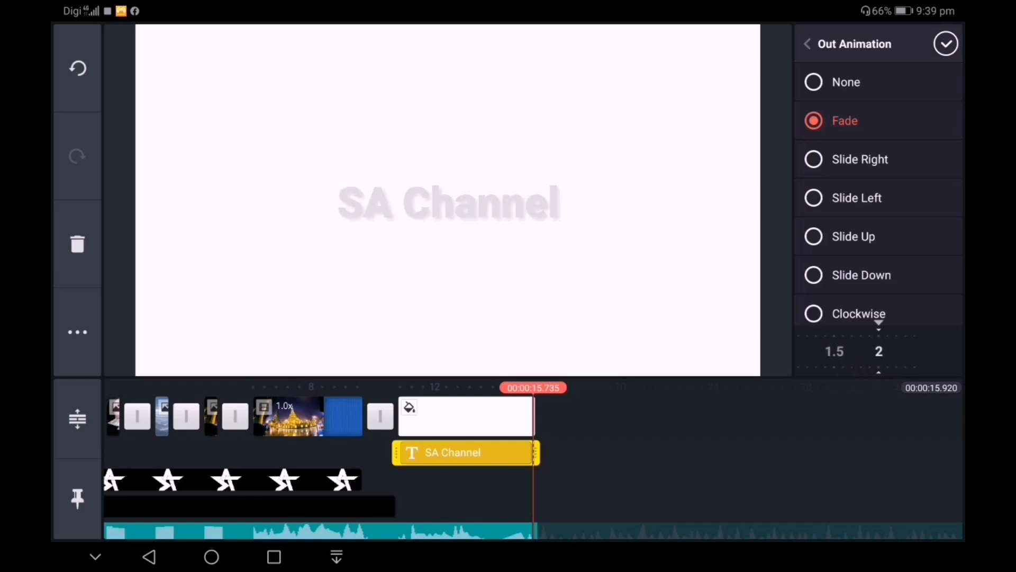
pyautogui.click(945, 44)
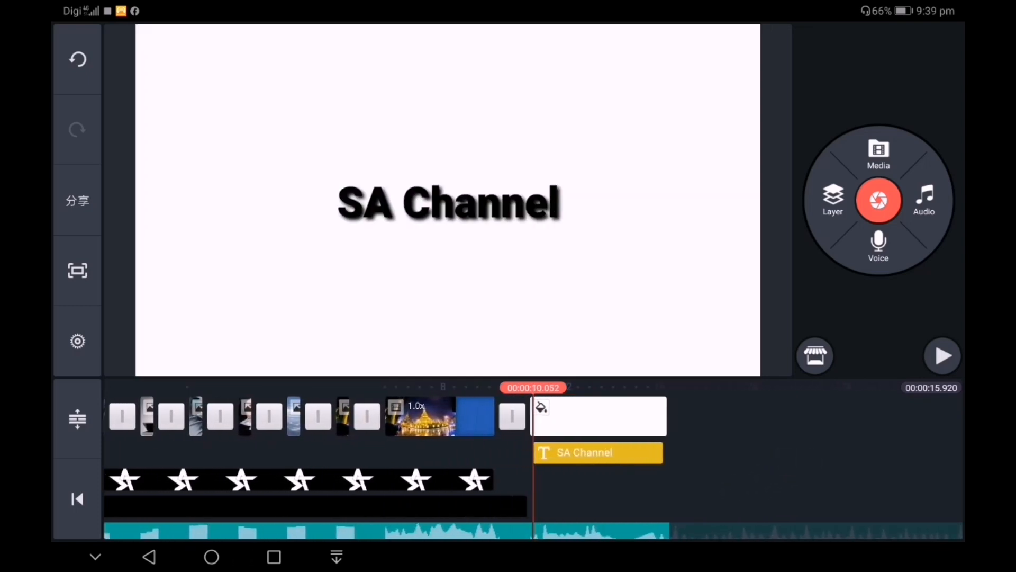
# - Add the pagoda clip as a media layer and resize it to cover the title
pyautogui.click(833, 200)
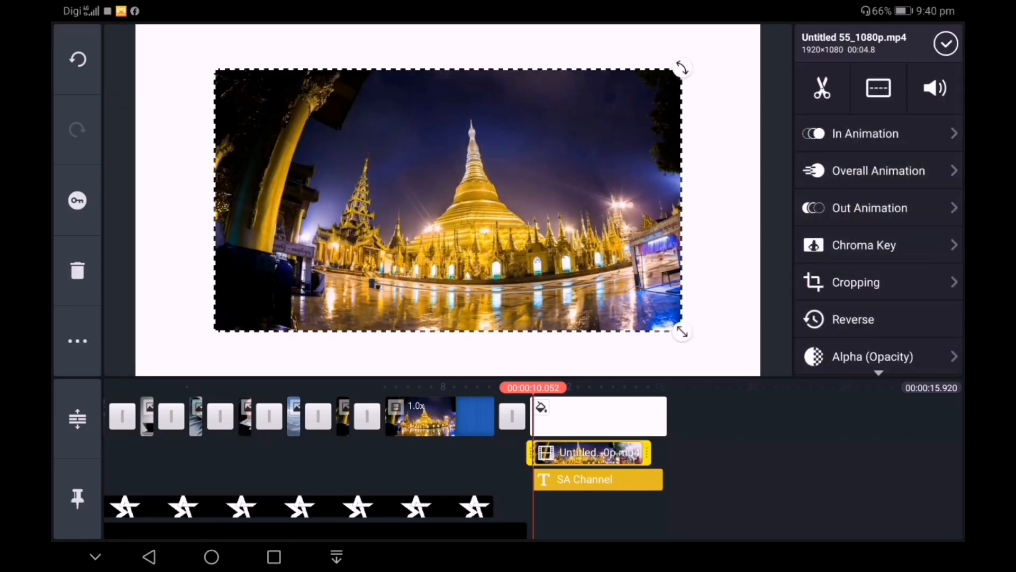
pyautogui.moveTo(682, 331); pyautogui.dragTo(610, 288)
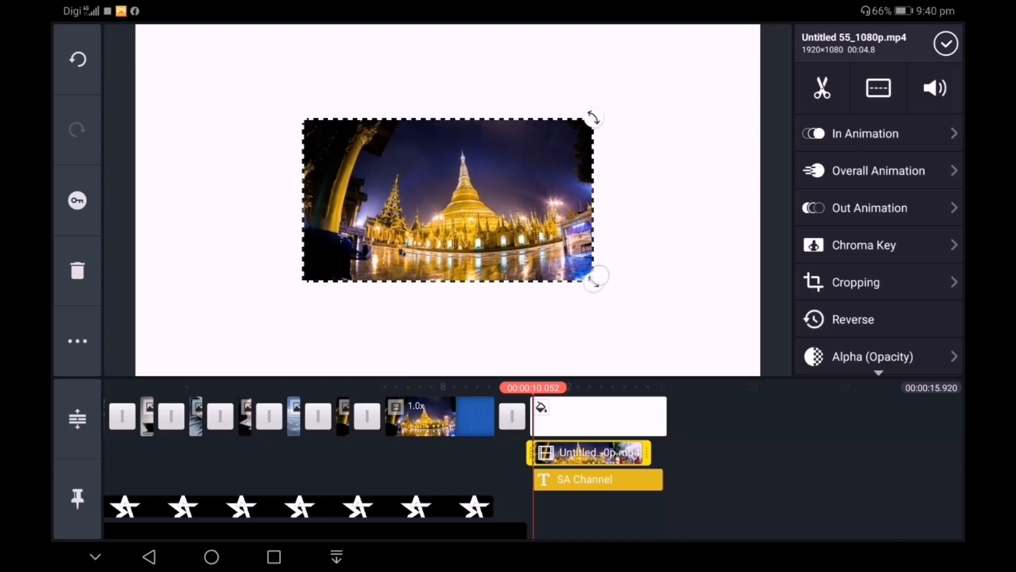
pyautogui.moveTo(594, 276); pyautogui.dragTo(591, 282)
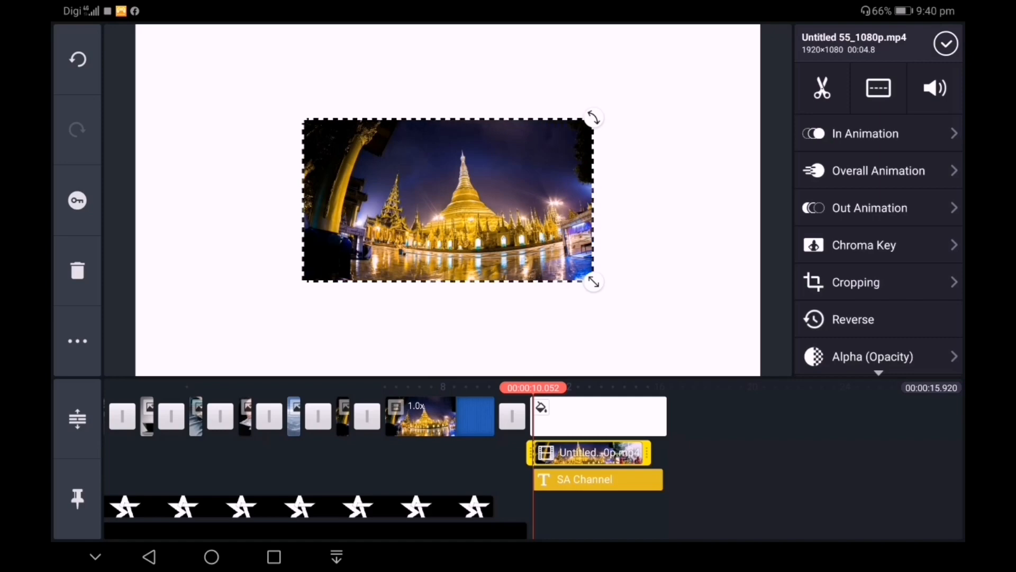
# - Set the pagoda layer's blending to Screen so footage shows only through the letters
pyautogui.scroll(-3)
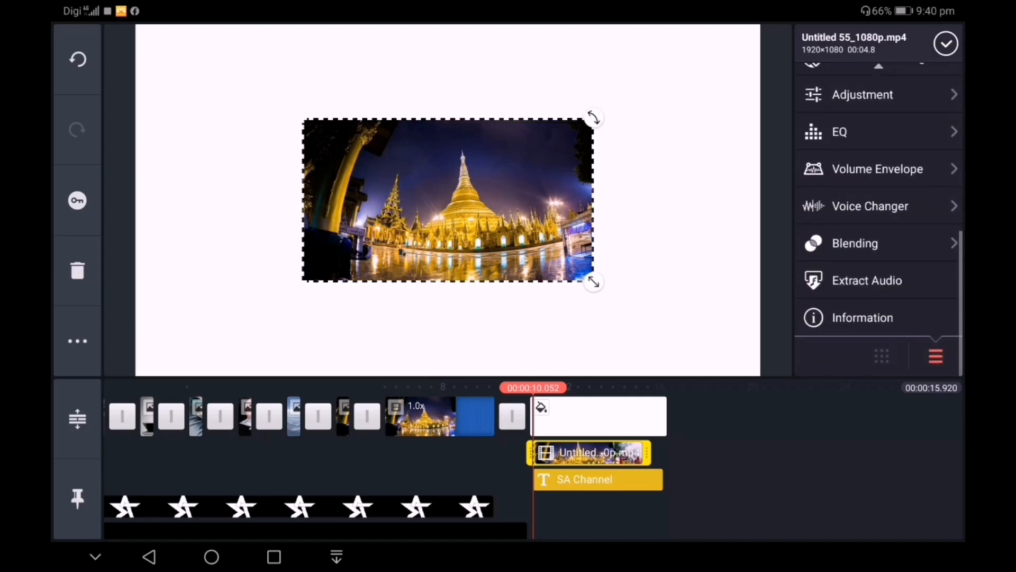
pyautogui.click(855, 244)
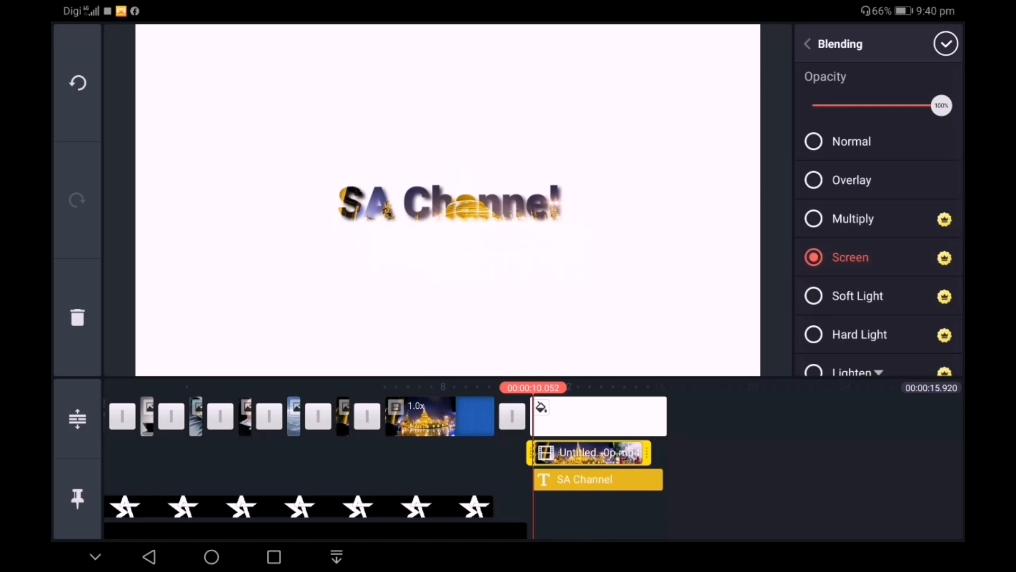
pyautogui.click(945, 44)
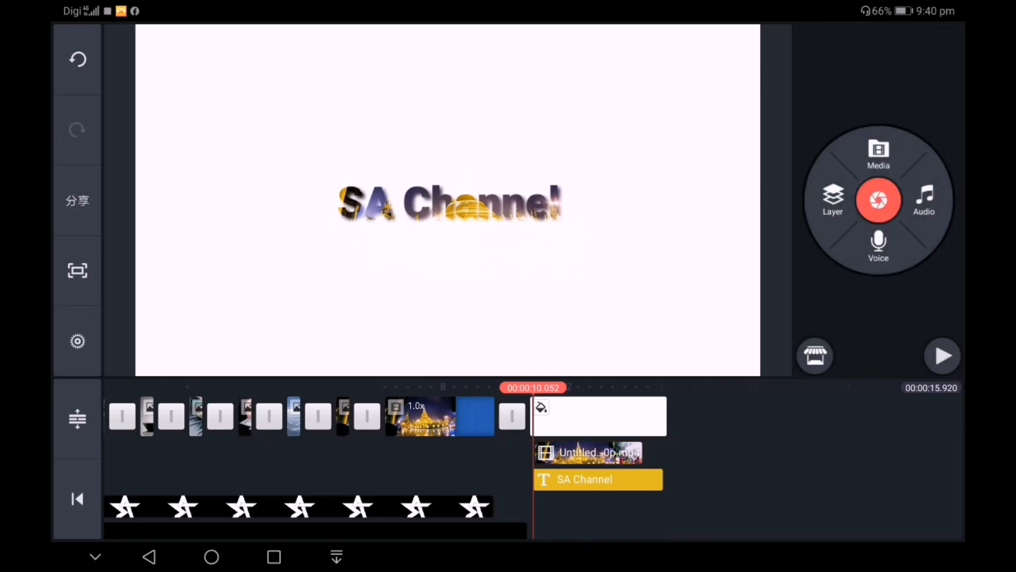
# - Apply a Fade out-animation to the pagoda image layer
pyautogui.click(588, 452)
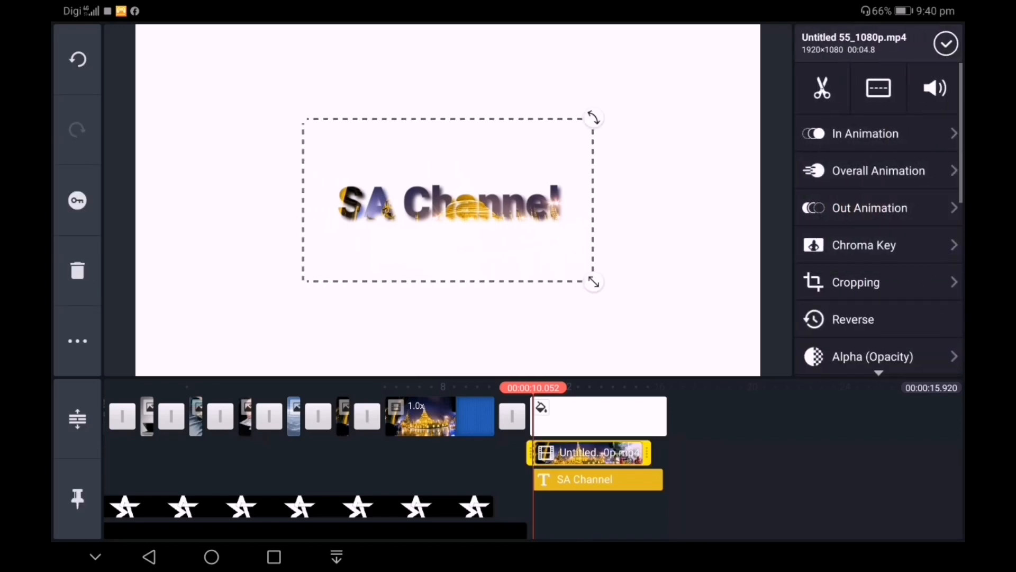
pyautogui.click(869, 208)
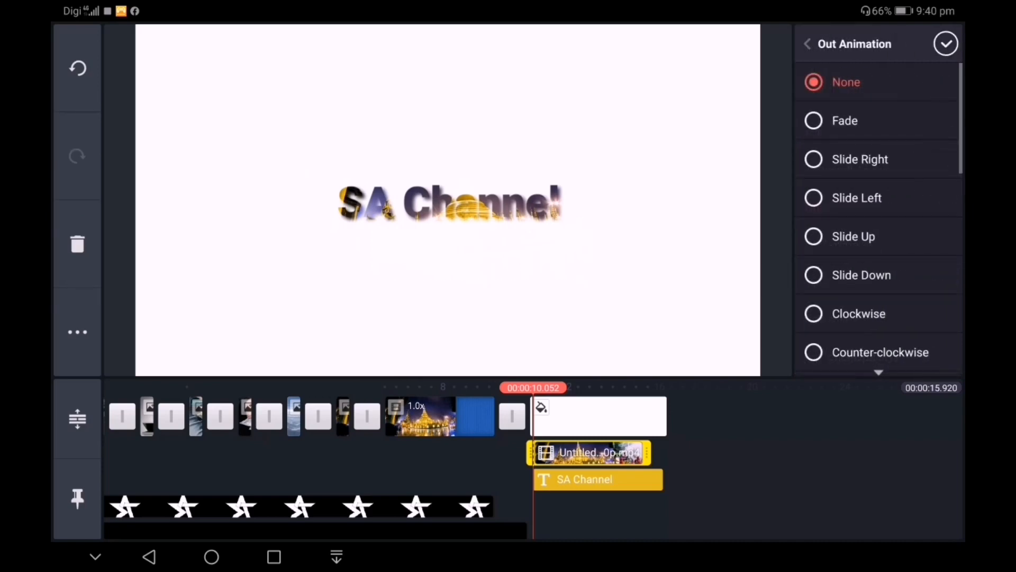
pyautogui.click(845, 121)
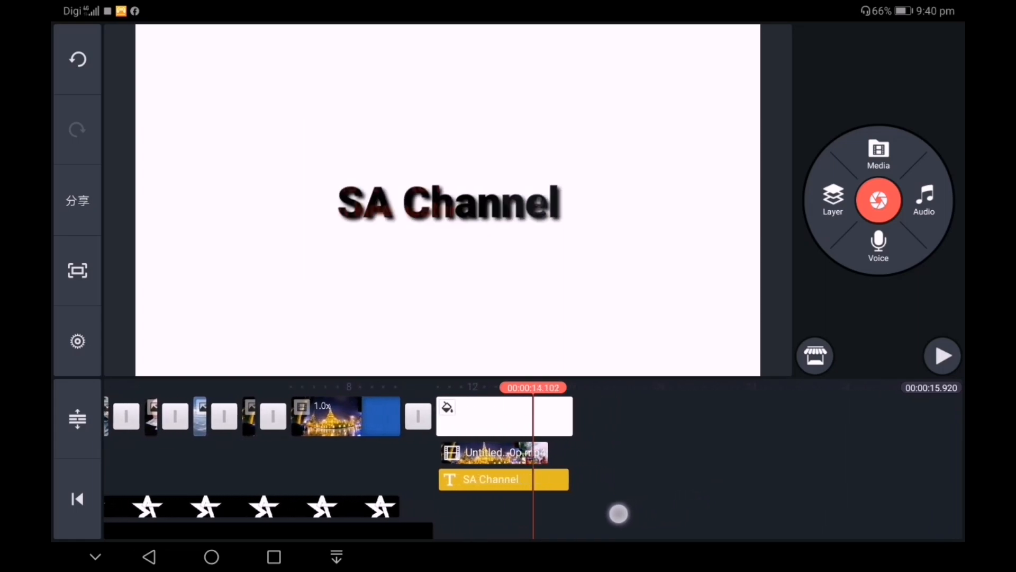
# - Check the 'SA Channel' title layer's out-animation settings
pyautogui.click(491, 479)
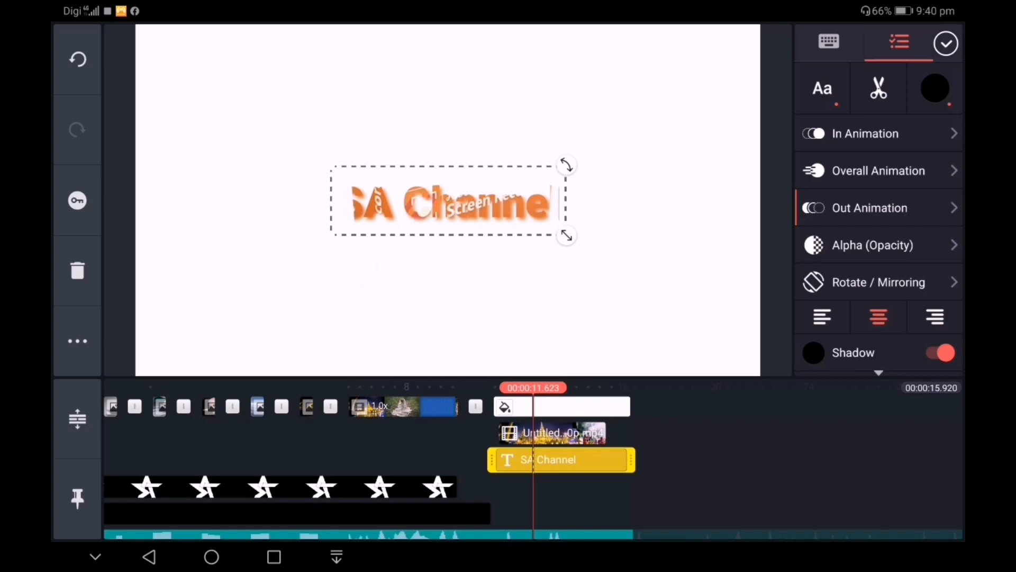
pyautogui.click(869, 208)
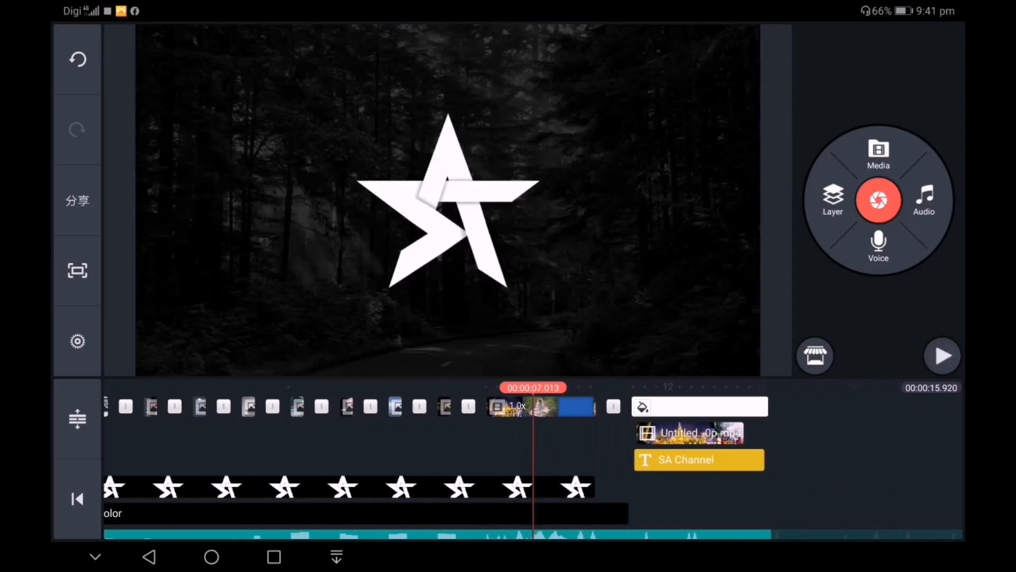
# - Split the background music track at the playhead near the project's end
pyautogui.click(942, 355)
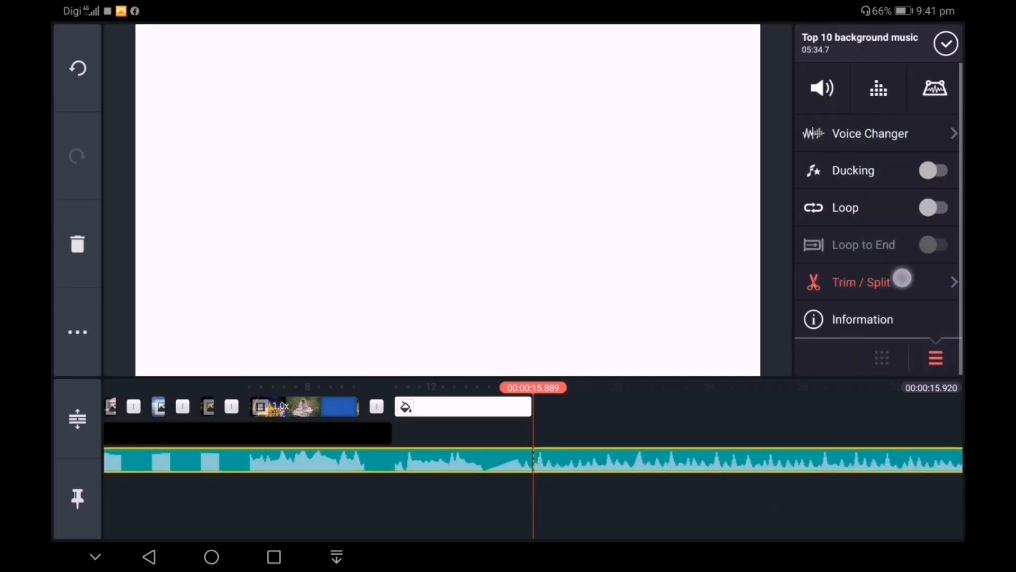
pyautogui.click(861, 282)
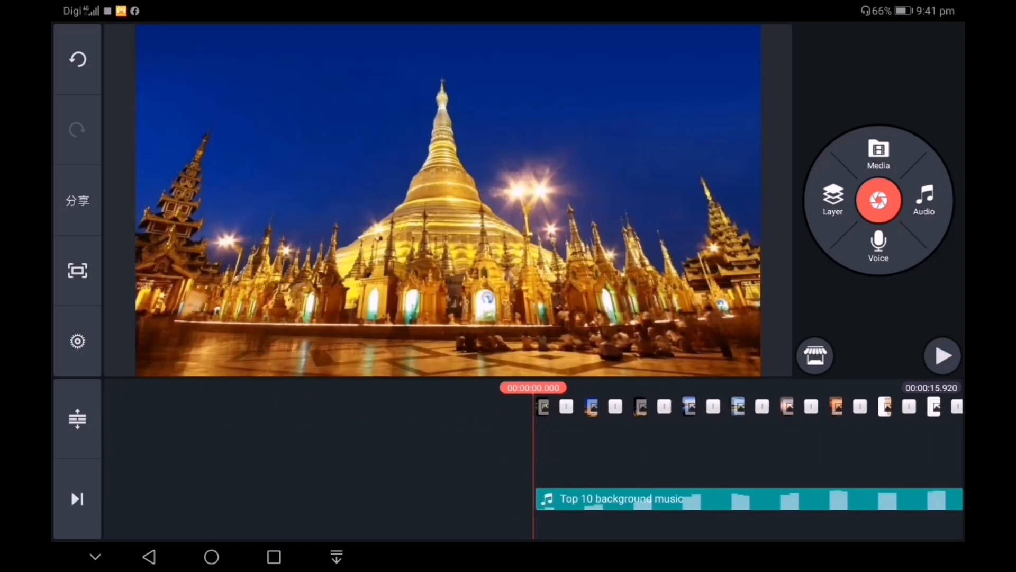
pyautogui.click(942, 356)
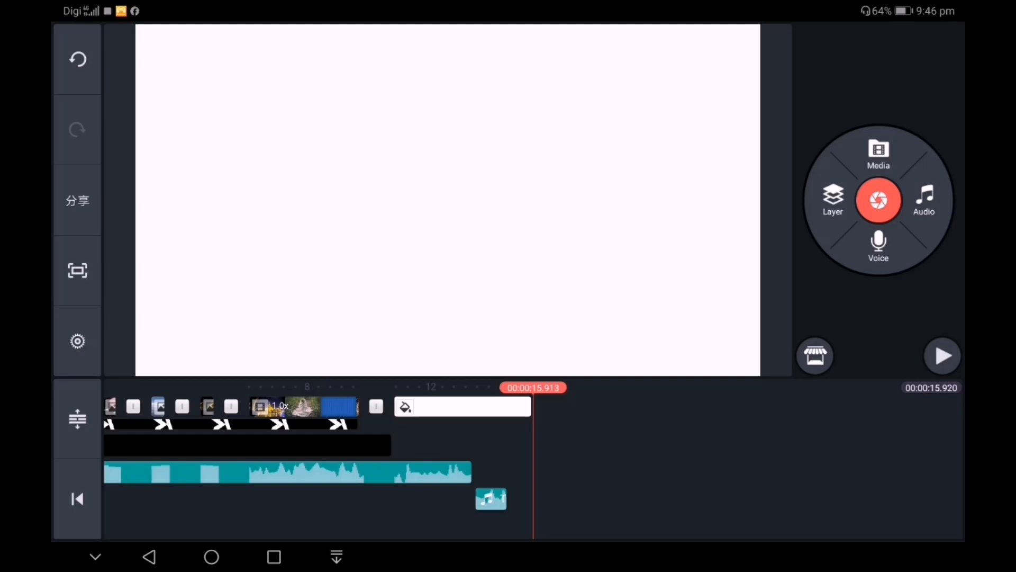
# - Export the finished video at FHD 1080p resolution
pyautogui.click(77, 200)
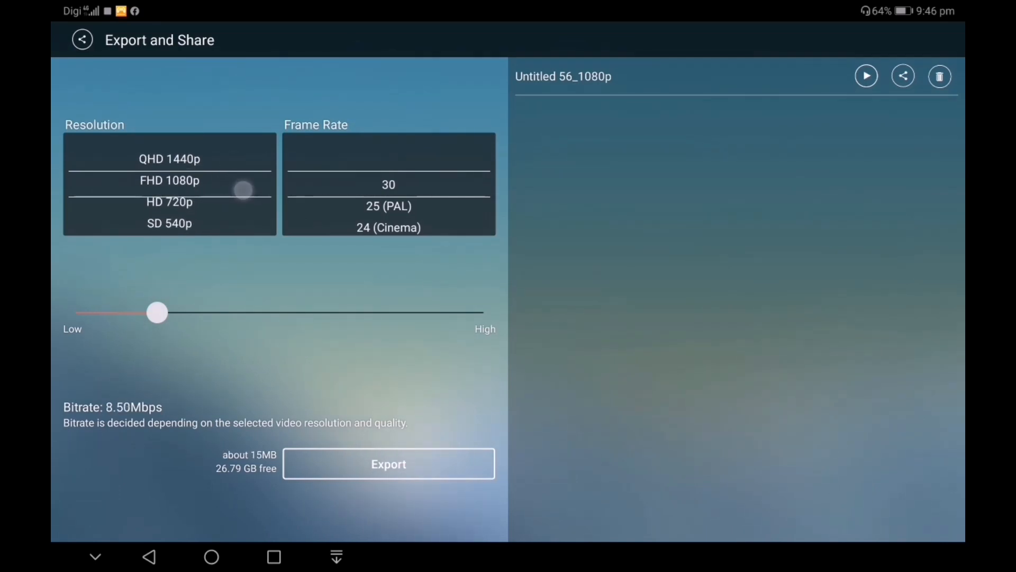
pyautogui.click(388, 464)
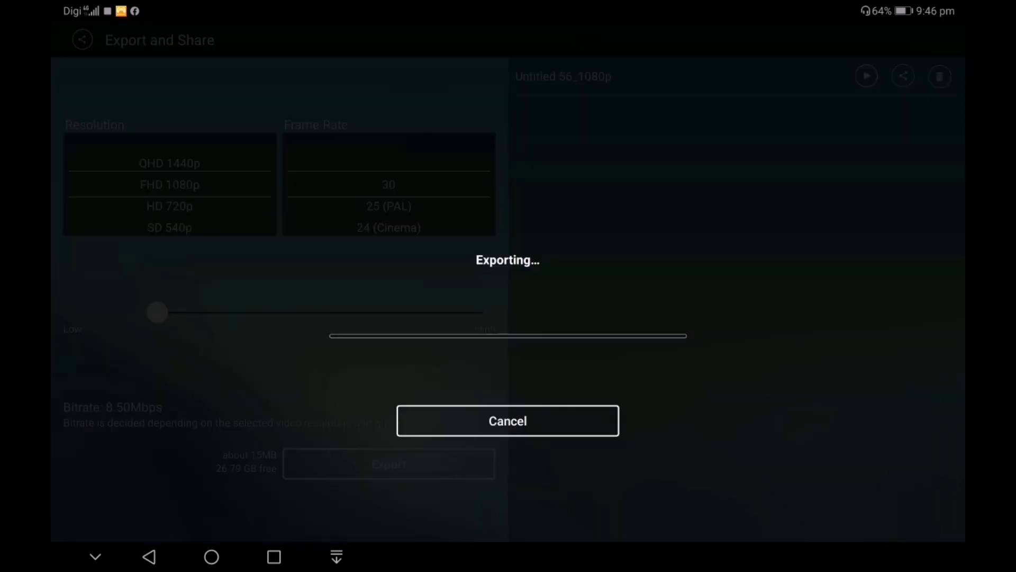